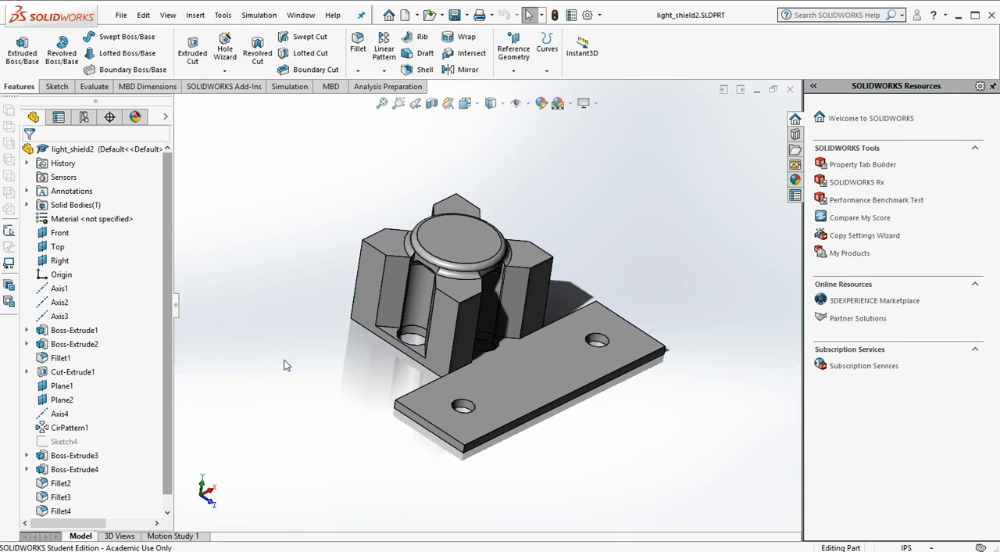
mouse_move(223, 86)
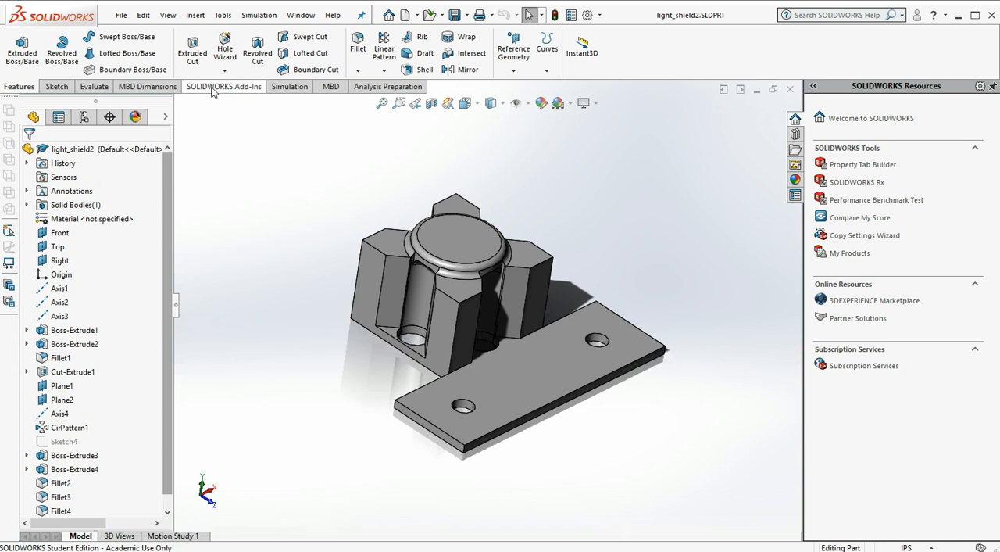
Step: Save light_shield2 as STL (*.stl) in Desktop > Turbine_Challenge_Output_Files
click(121, 14)
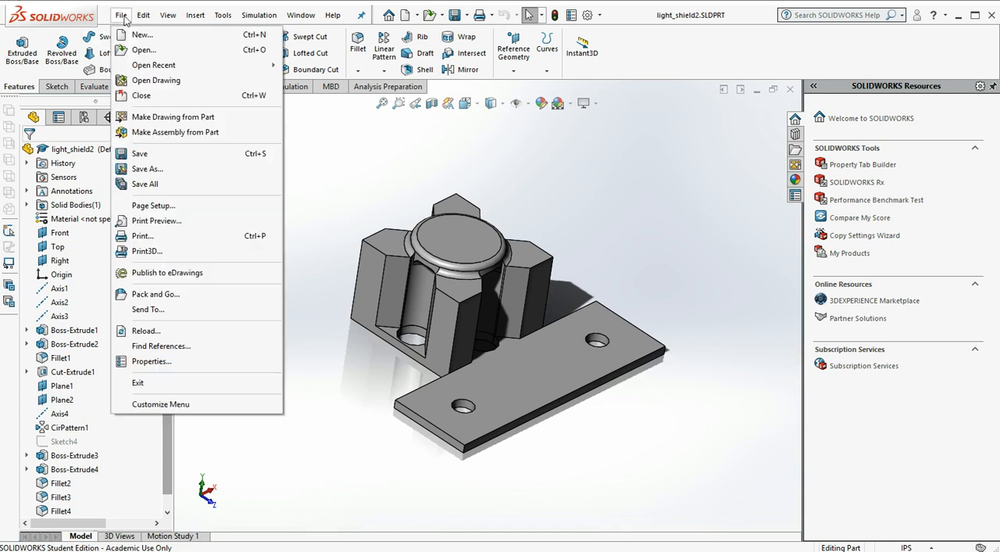
mouse_move(147, 169)
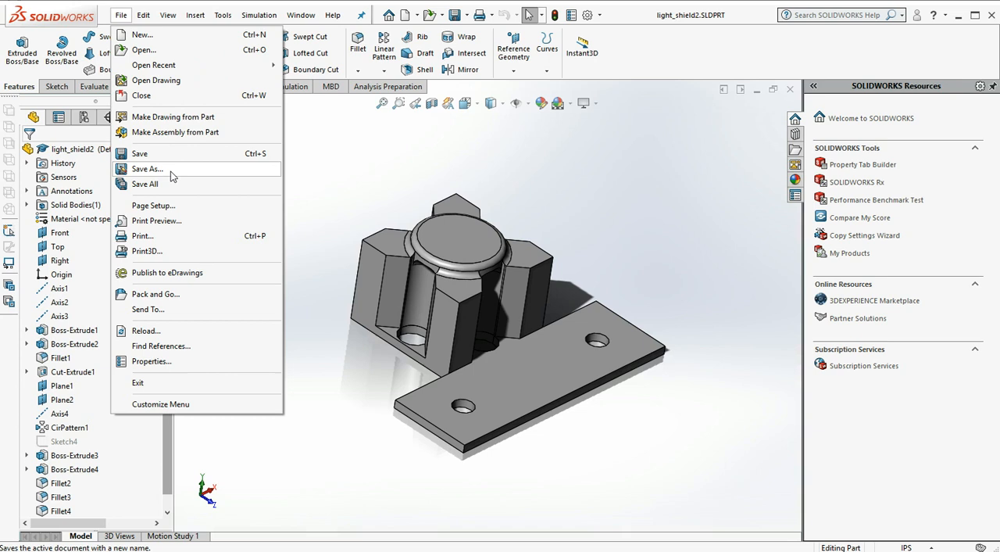
click(148, 169)
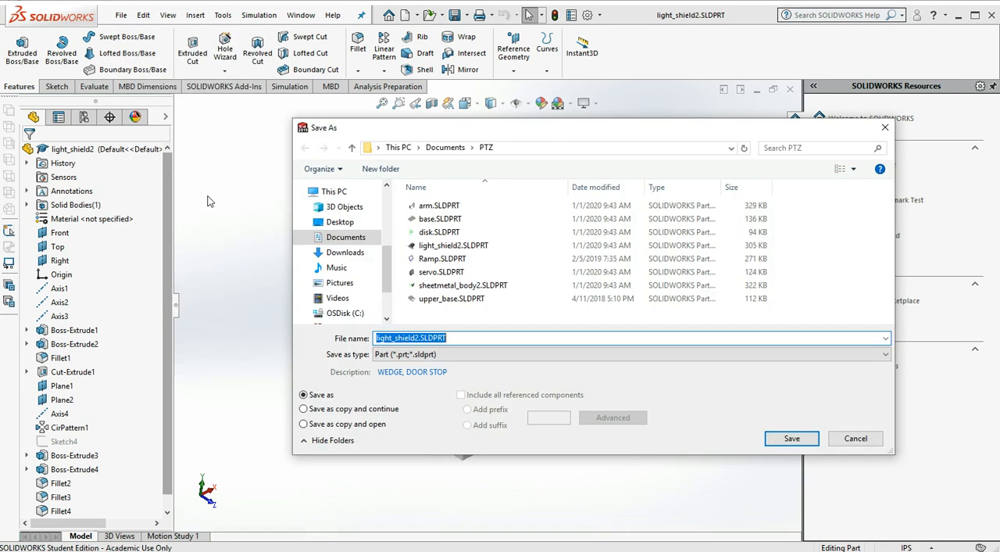
click(340, 221)
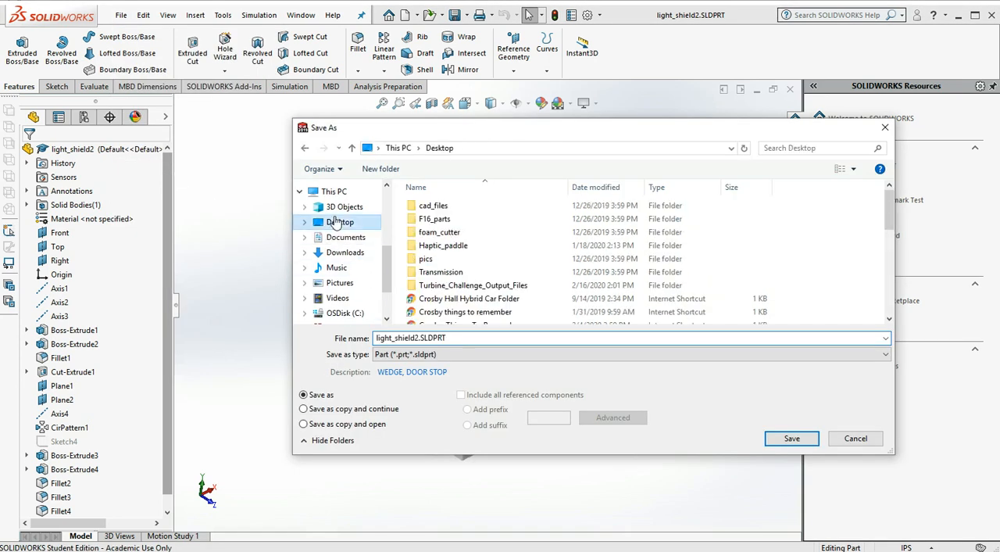
double_click(473, 285)
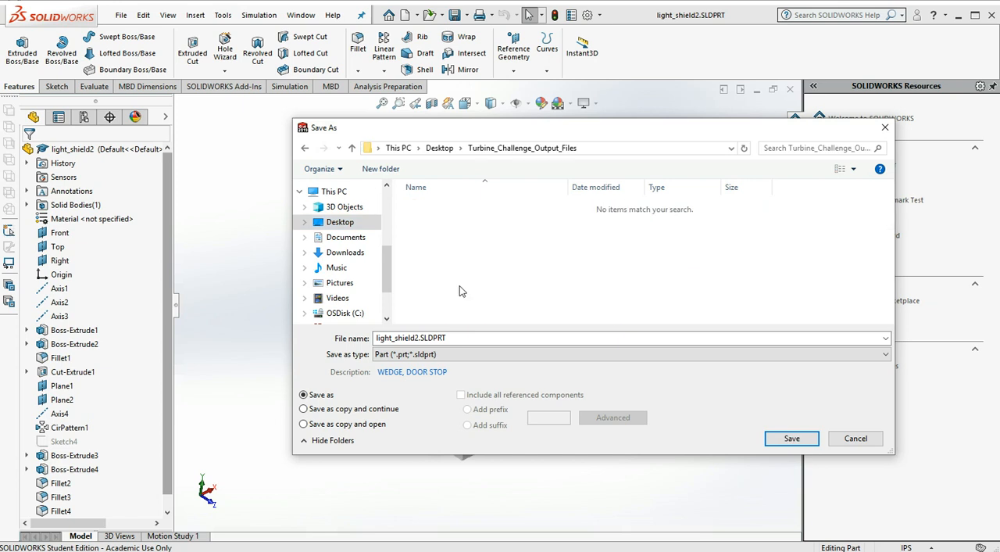
click(575, 337)
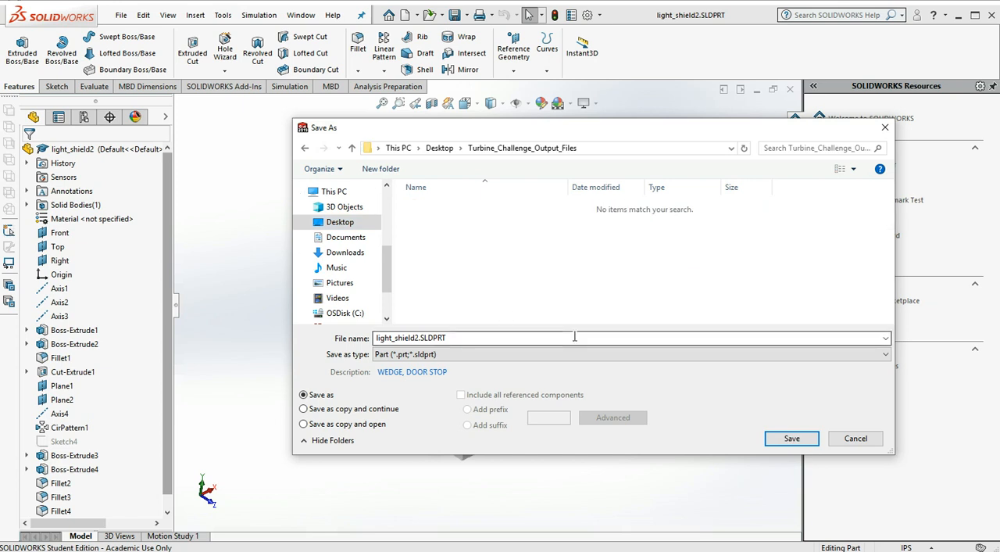
click(631, 354)
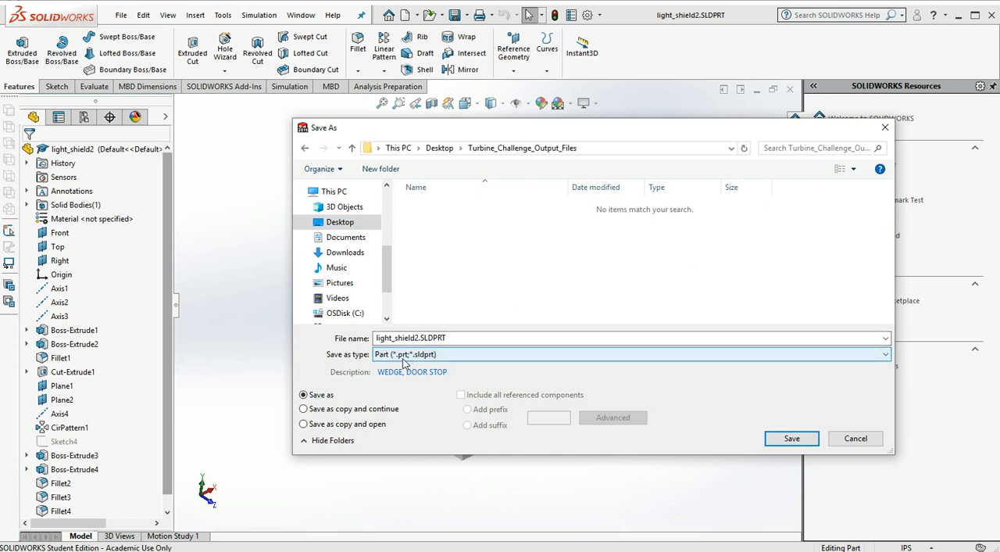
click(883, 354)
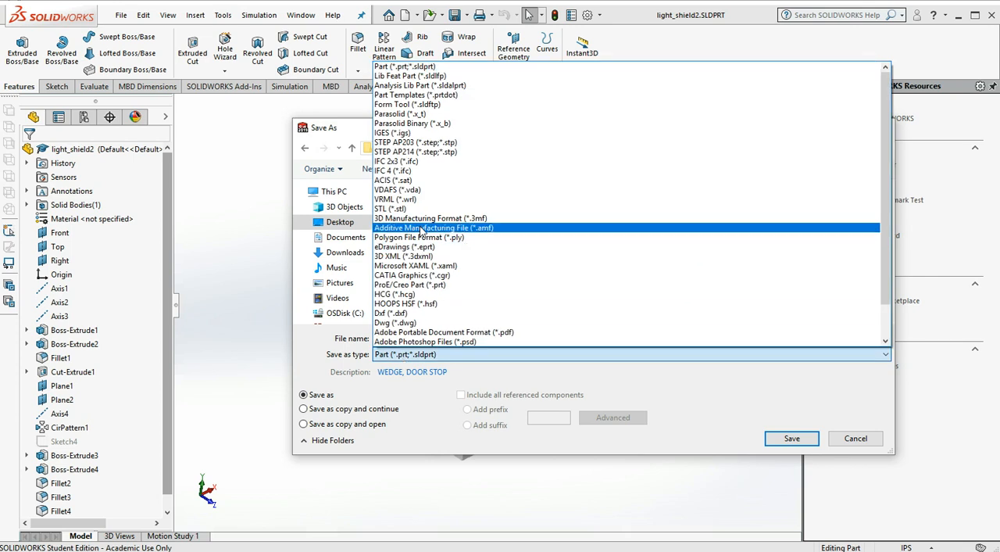
click(391, 208)
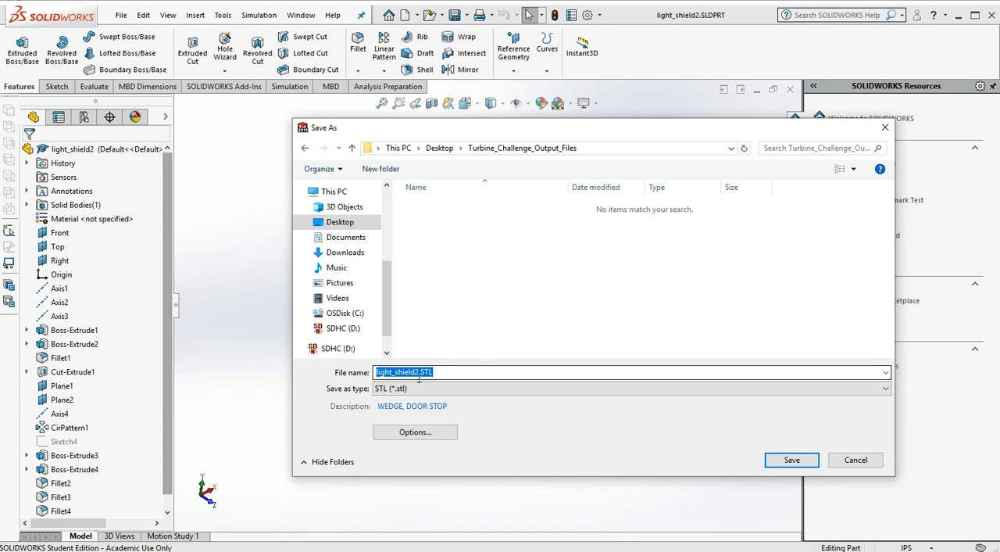
click(633, 405)
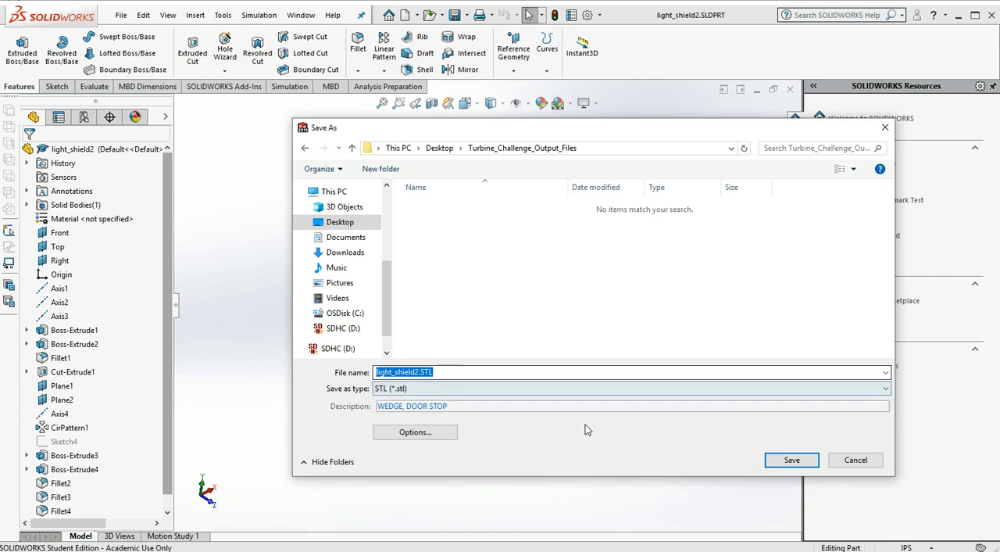
click(791, 459)
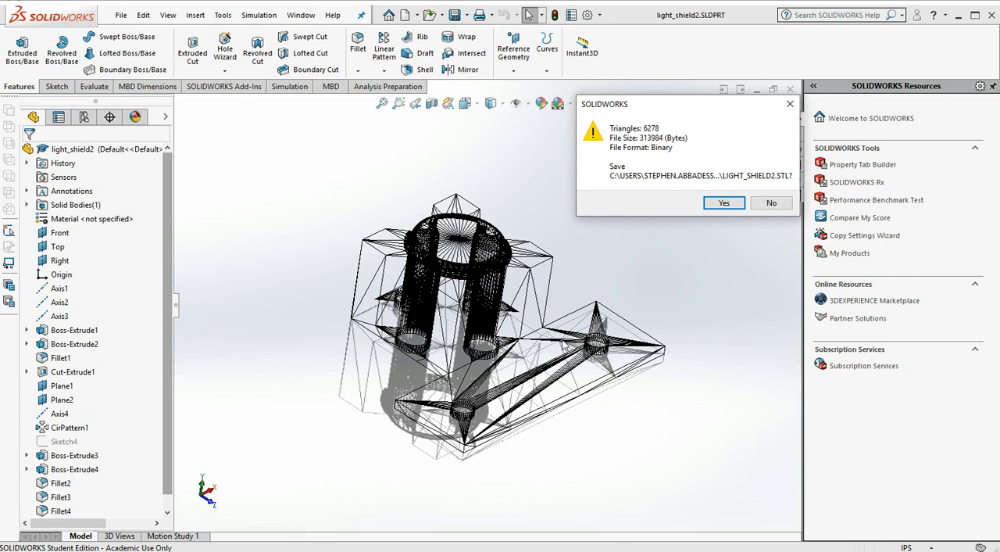
mouse_move(626, 356)
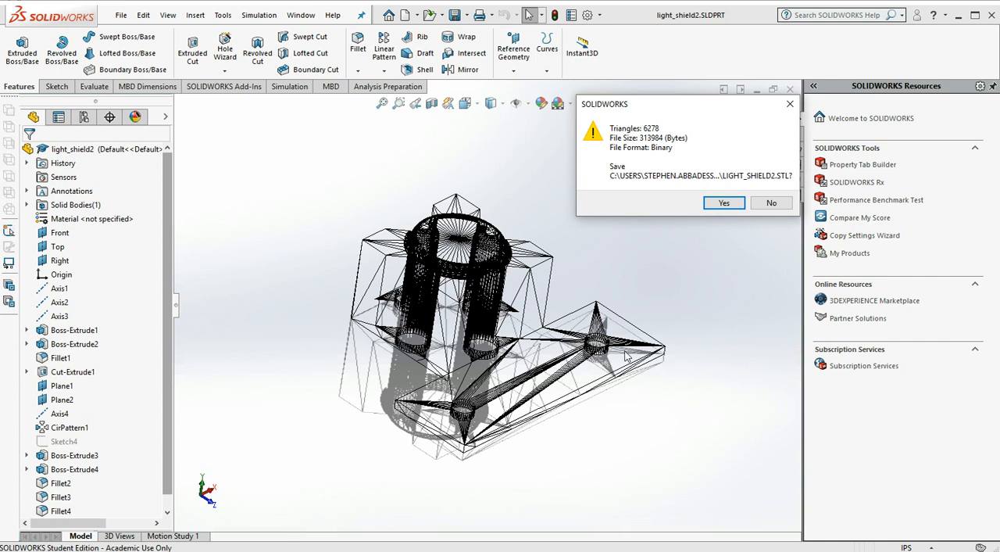
mouse_move(697, 262)
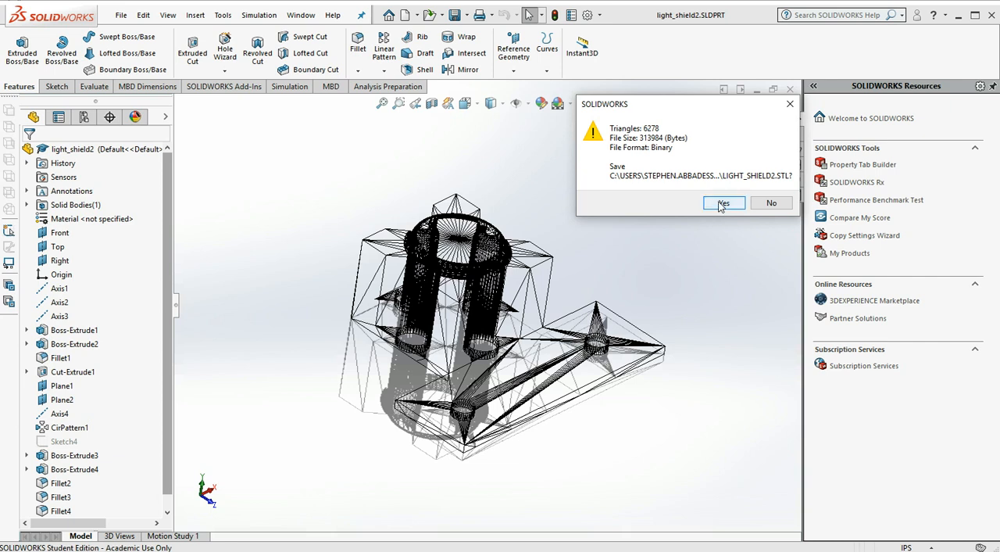
Step: Confirm writing light_shield2.STL as a 6,278-triangle binary mesh
click(723, 203)
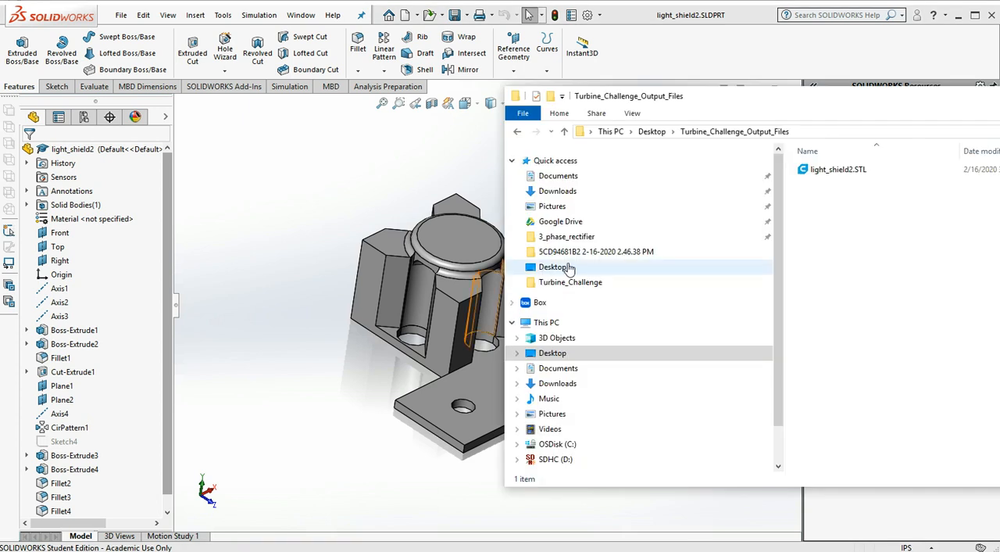
Step: Go to Desktop > Turbine_Challenge_Output_Files and check light_shield2.STL is listed
click(552, 267)
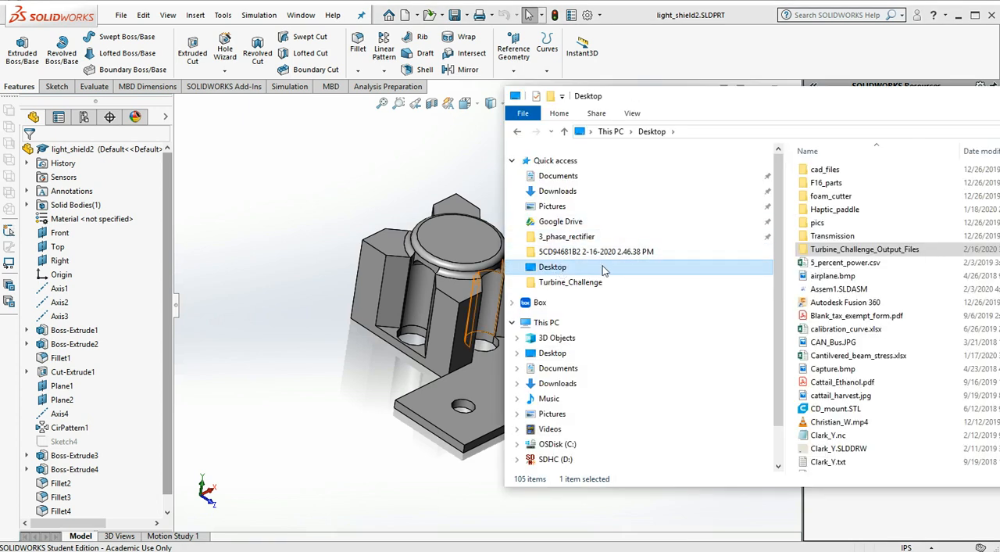
double_click(865, 249)
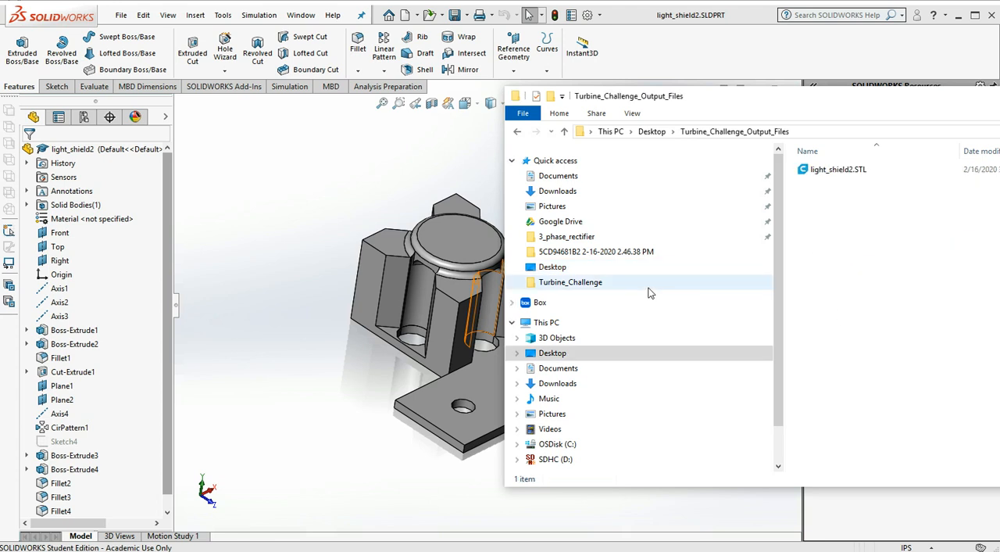
mouse_move(838, 169)
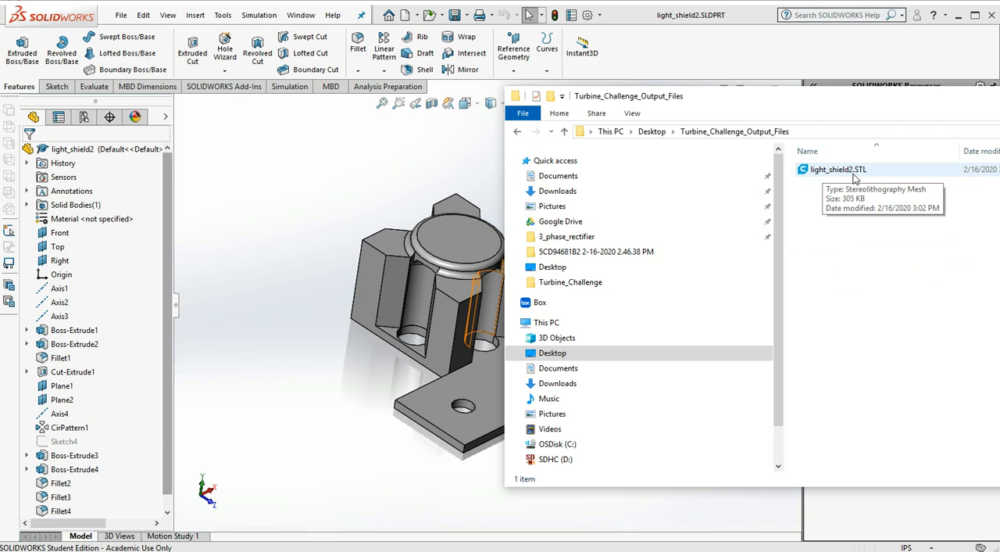
mouse_move(851, 275)
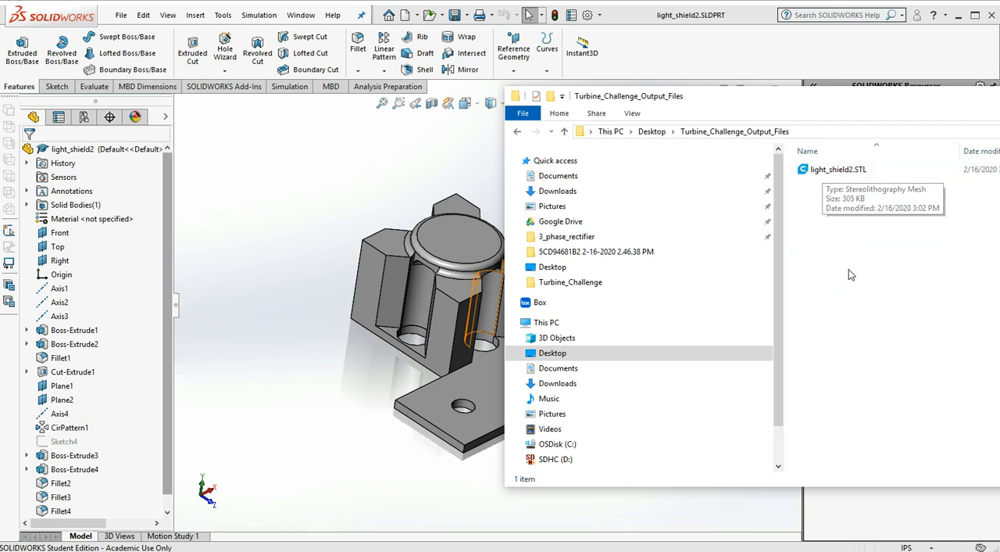
mouse_move(318, 171)
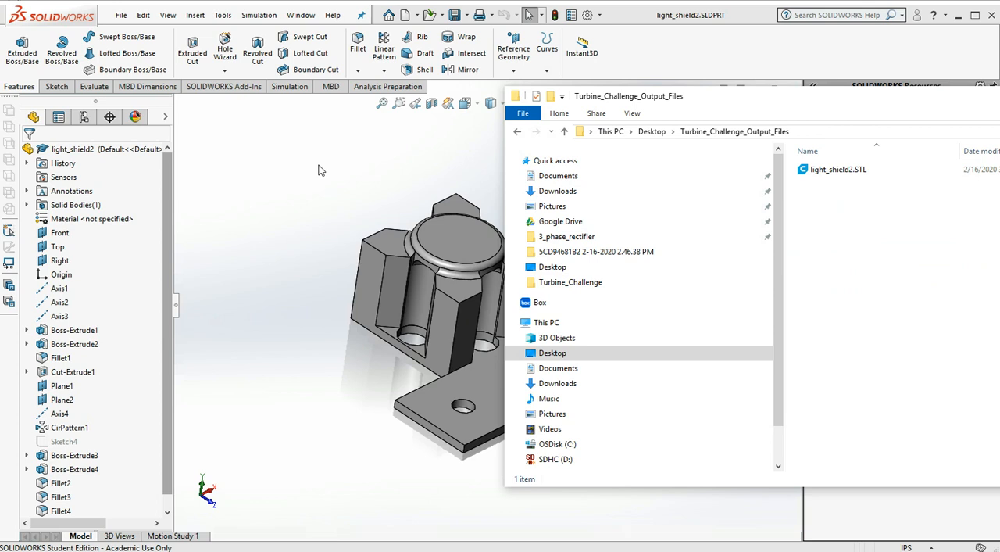
mouse_move(837, 170)
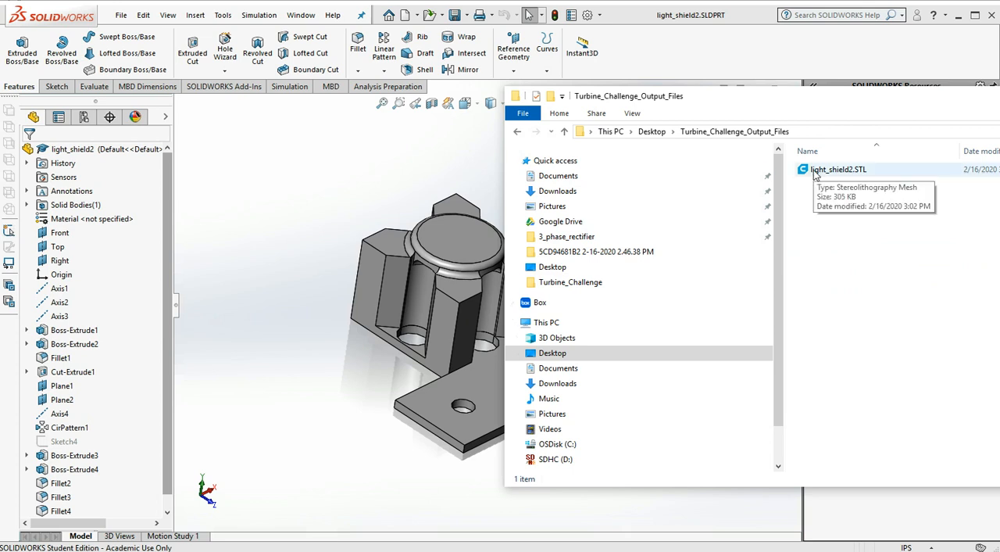
mouse_move(849, 218)
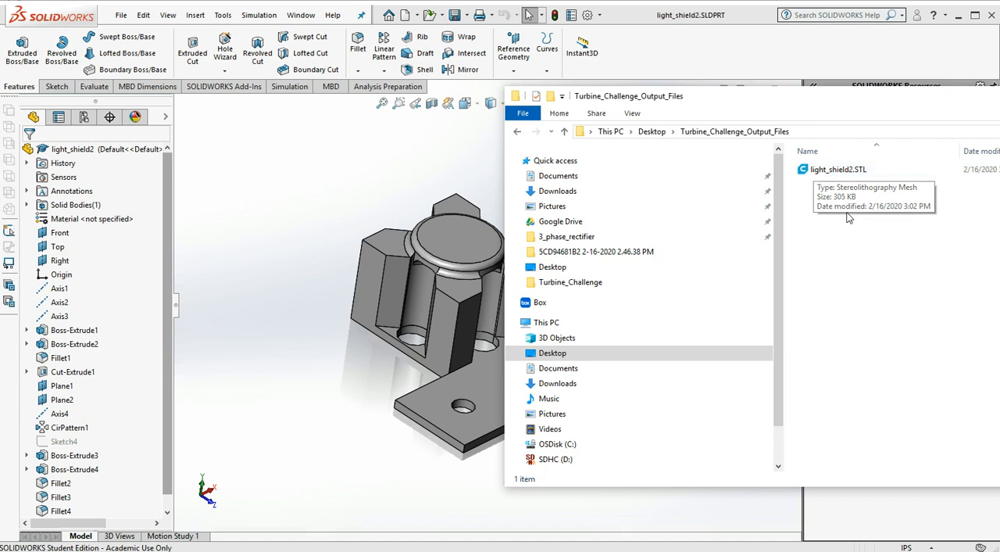
mouse_move(856, 252)
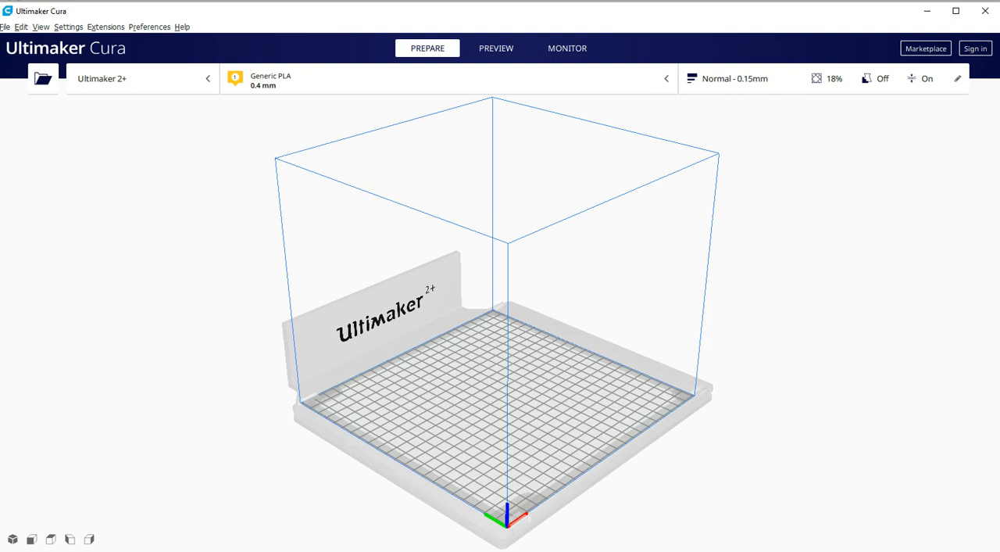
mouse_move(102, 247)
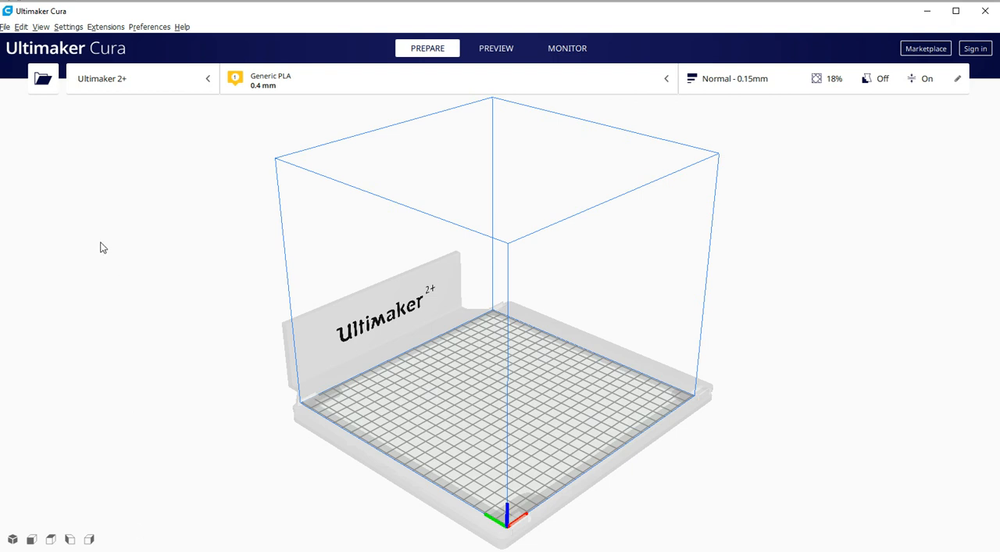
mouse_move(136, 160)
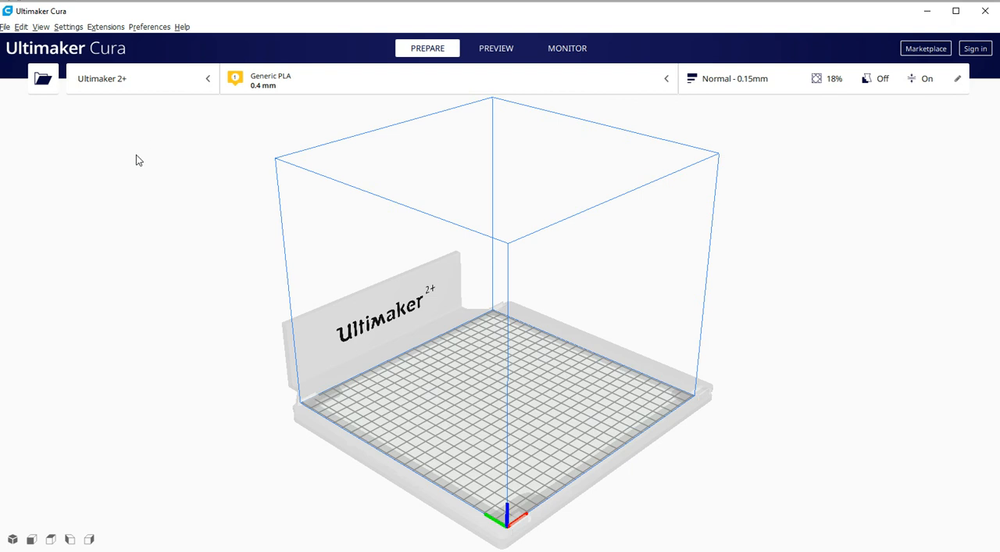
mouse_move(170, 293)
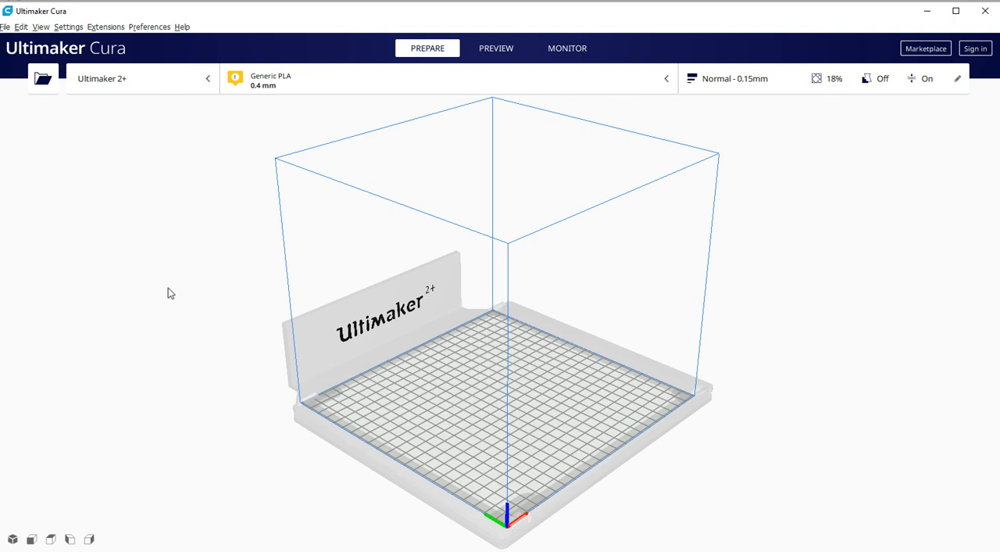
mouse_move(757, 404)
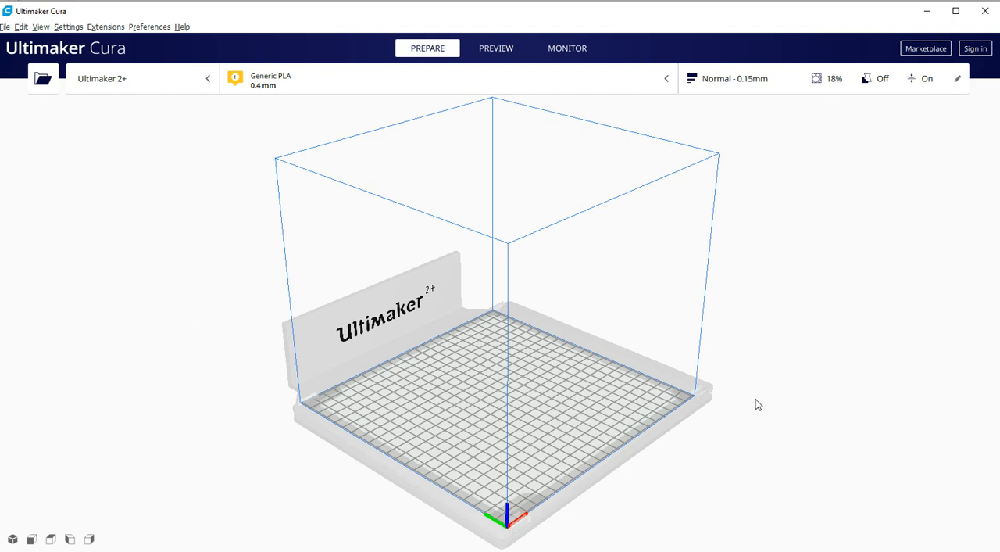
mouse_move(806, 350)
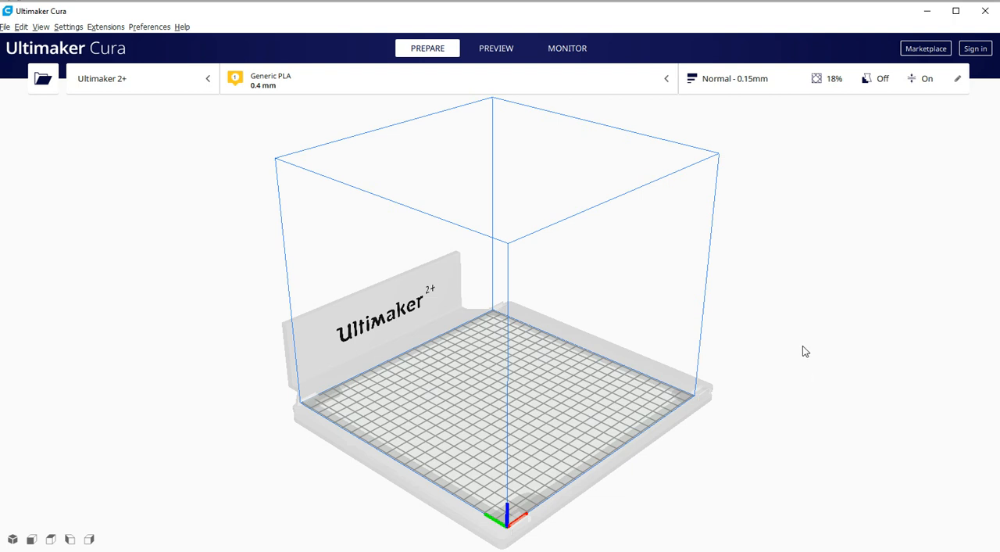
mouse_move(143, 78)
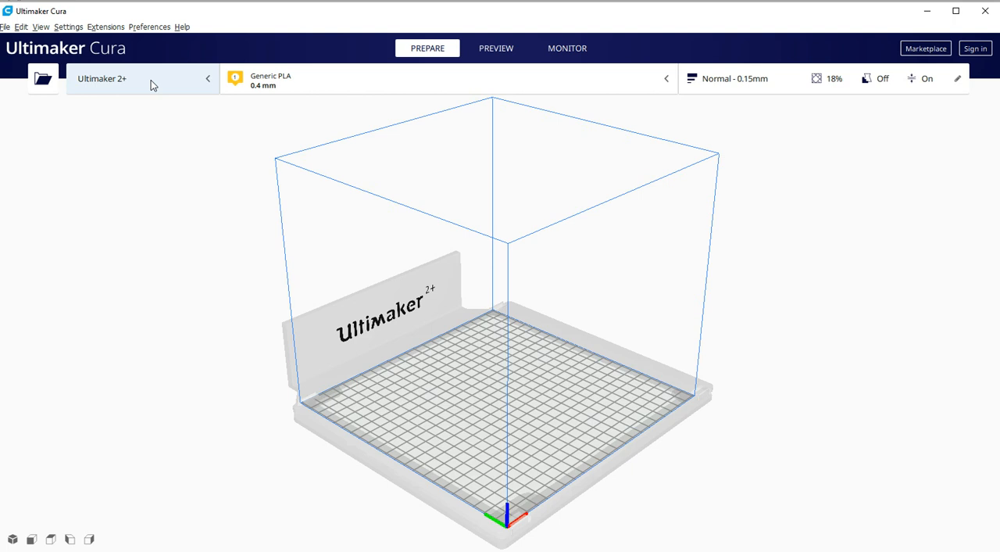
mouse_move(165, 93)
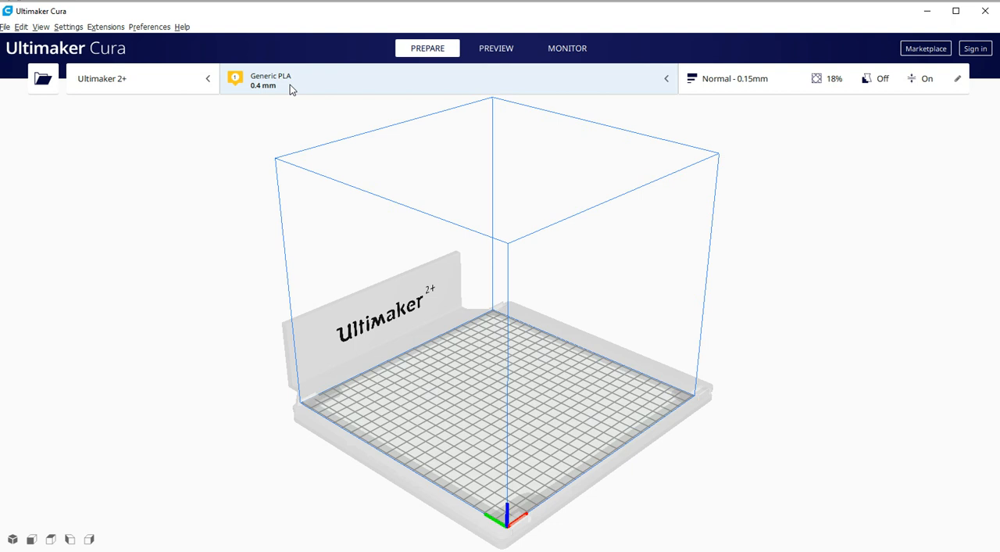
mouse_move(292, 86)
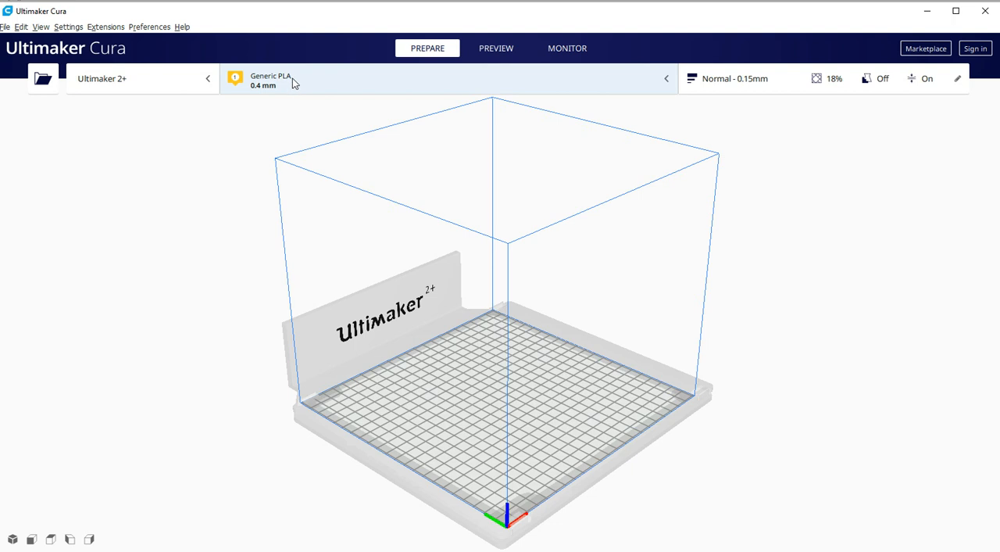
mouse_move(293, 95)
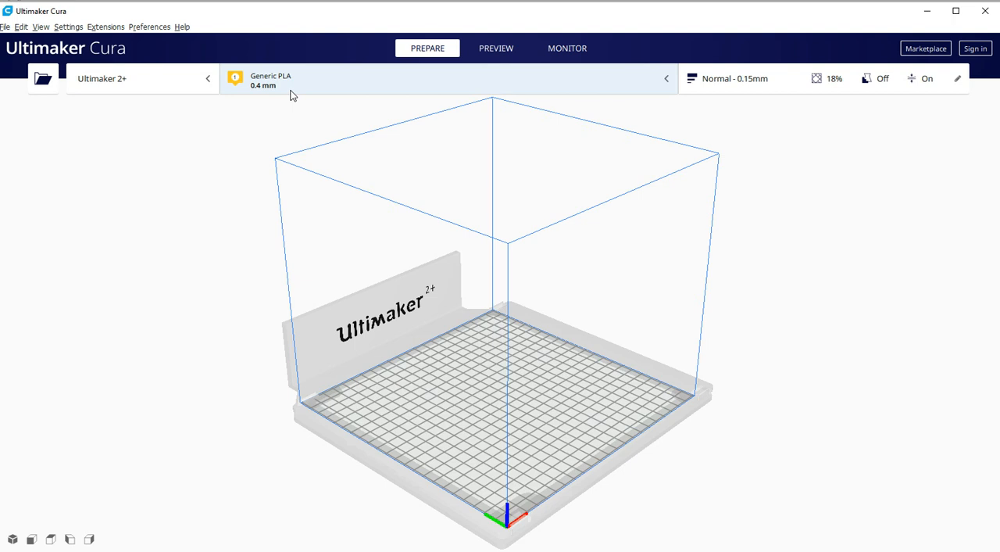
mouse_move(274, 99)
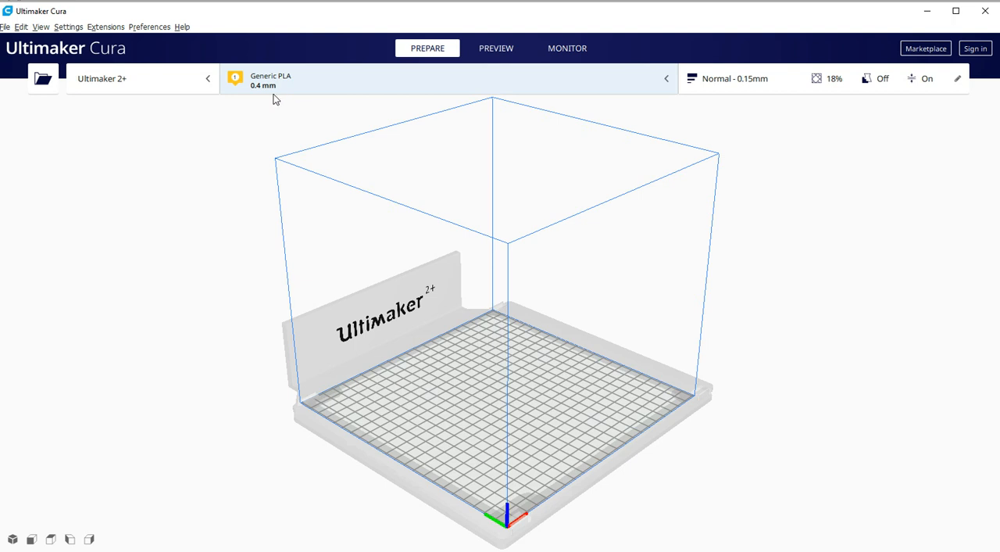
mouse_move(274, 97)
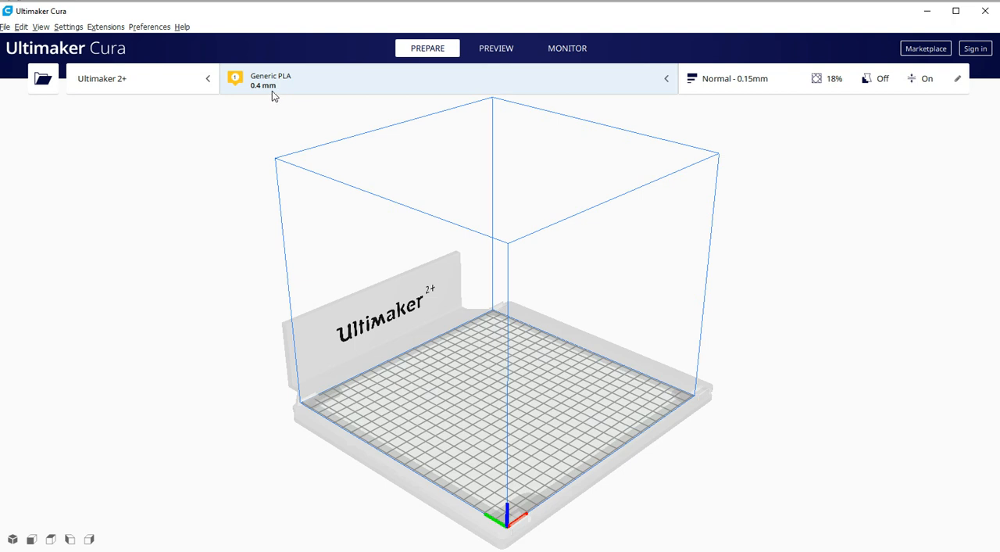
mouse_move(918, 95)
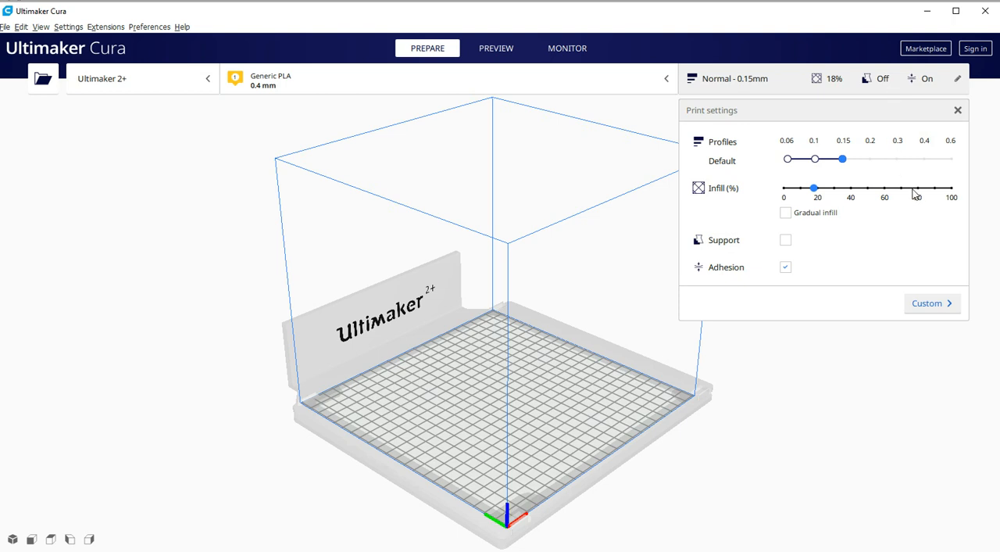
mouse_move(811, 212)
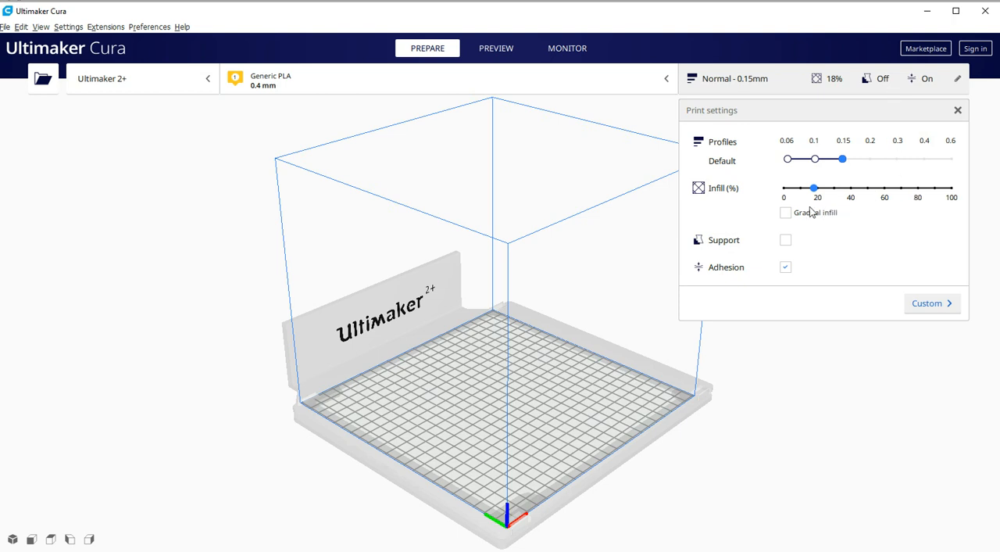
mouse_move(789, 251)
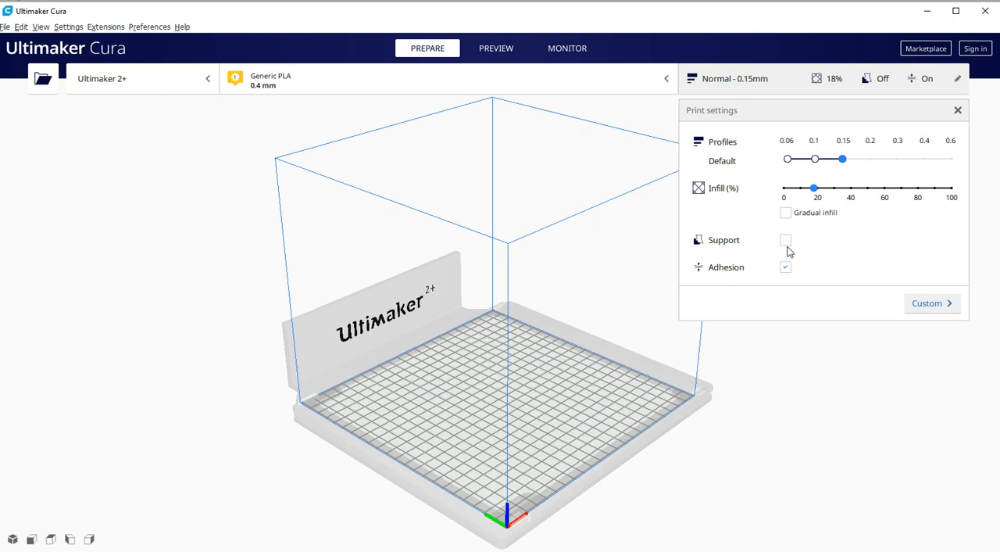
mouse_move(786, 241)
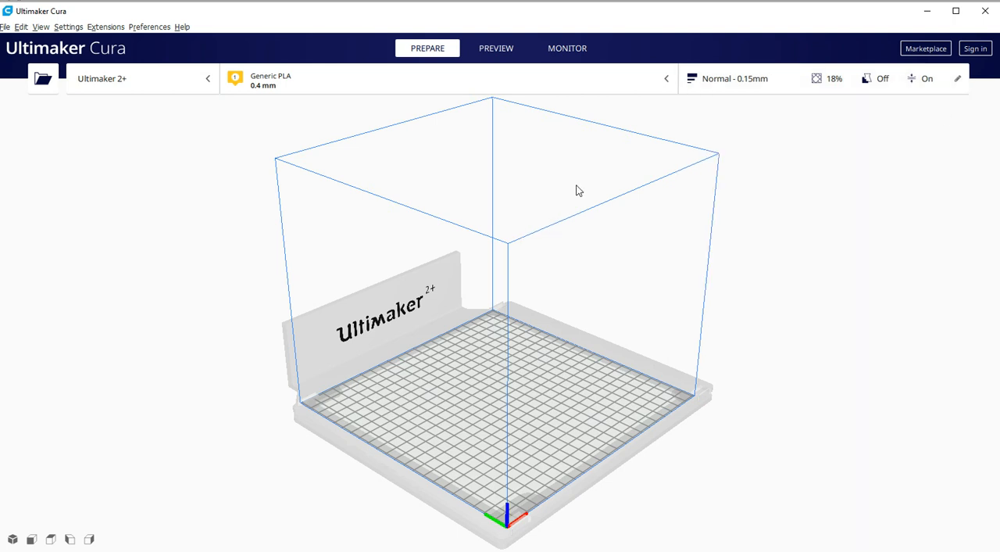
mouse_move(148, 312)
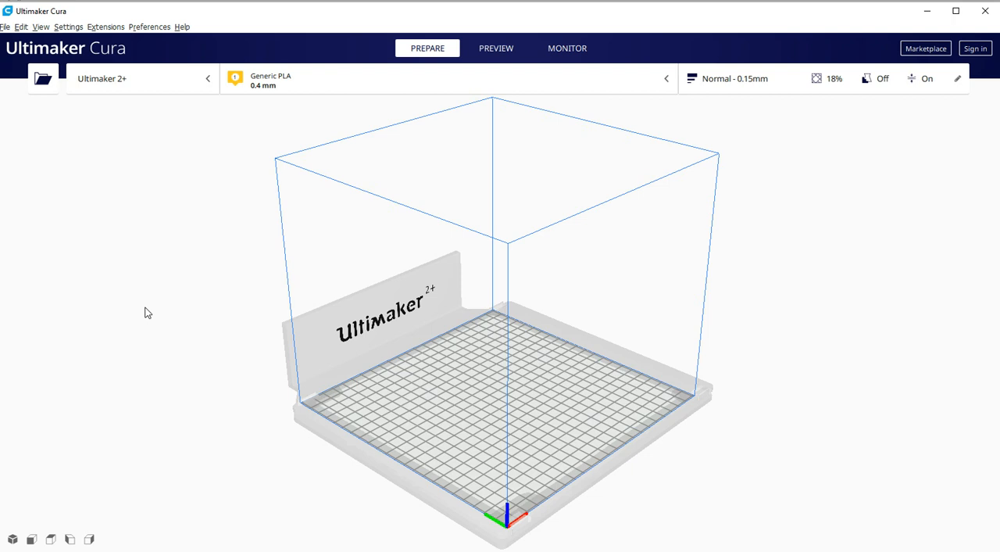
Step: Import light_shield2.STL onto the Ultimaker 2+ build plate as UM2_light_shield2
click(5, 26)
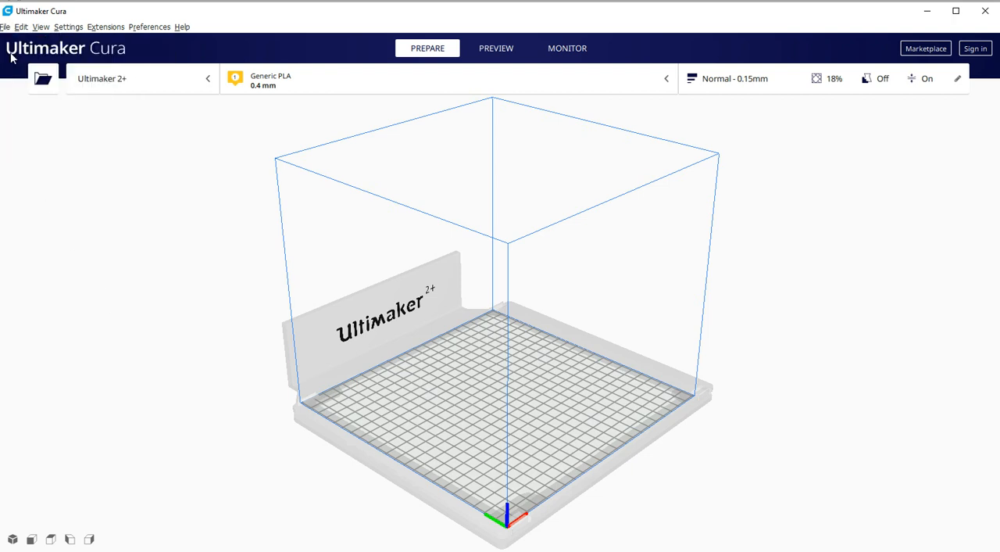
click(43, 78)
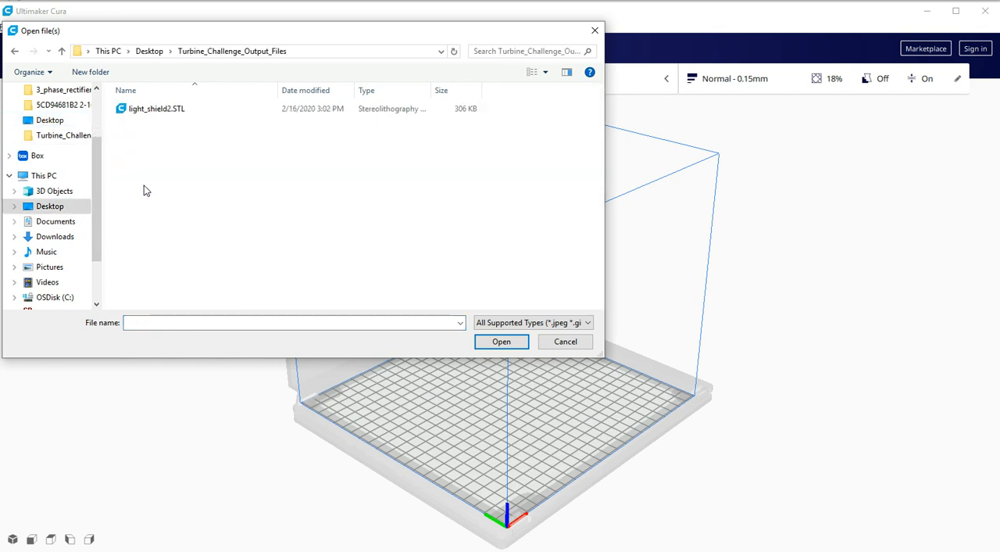
click(156, 108)
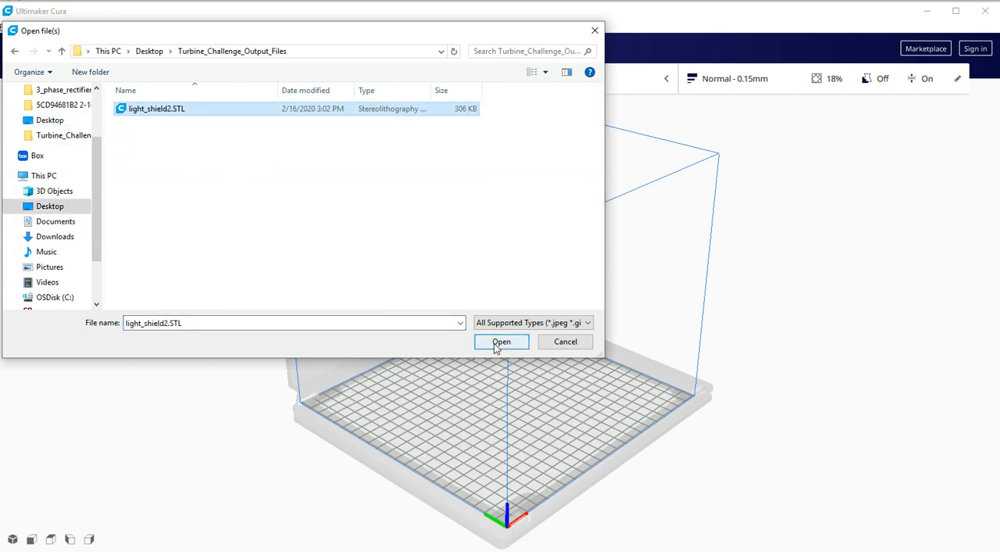
click(501, 342)
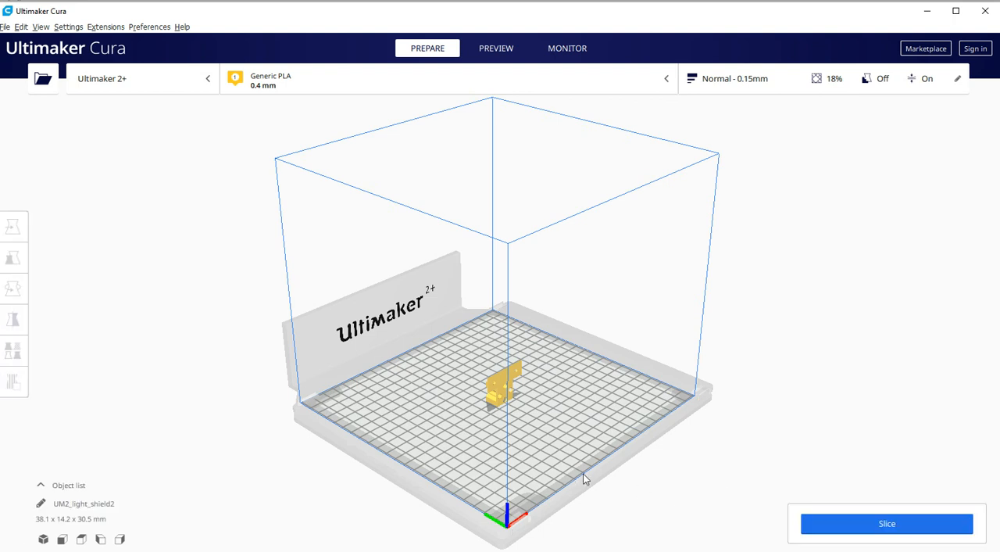
mouse_move(543, 424)
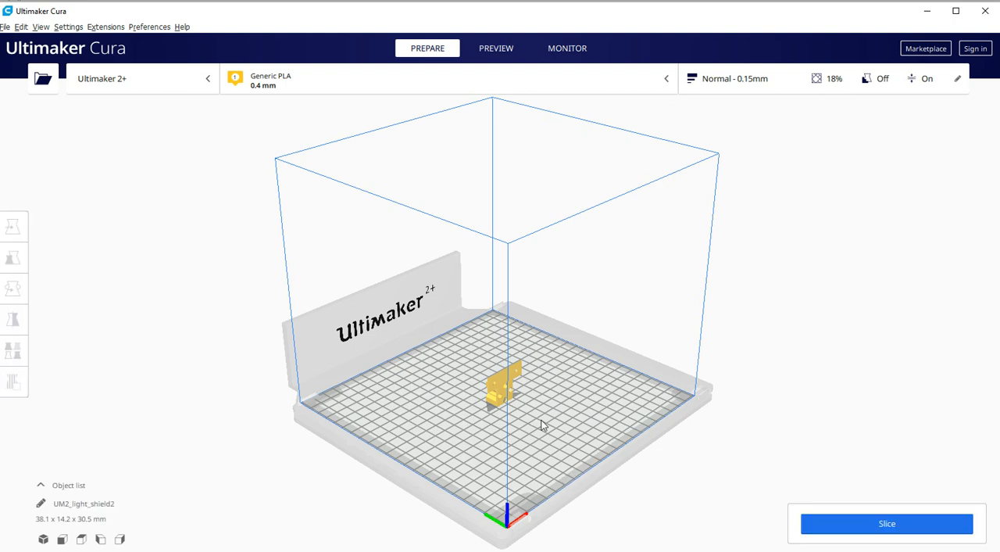
mouse_move(508, 415)
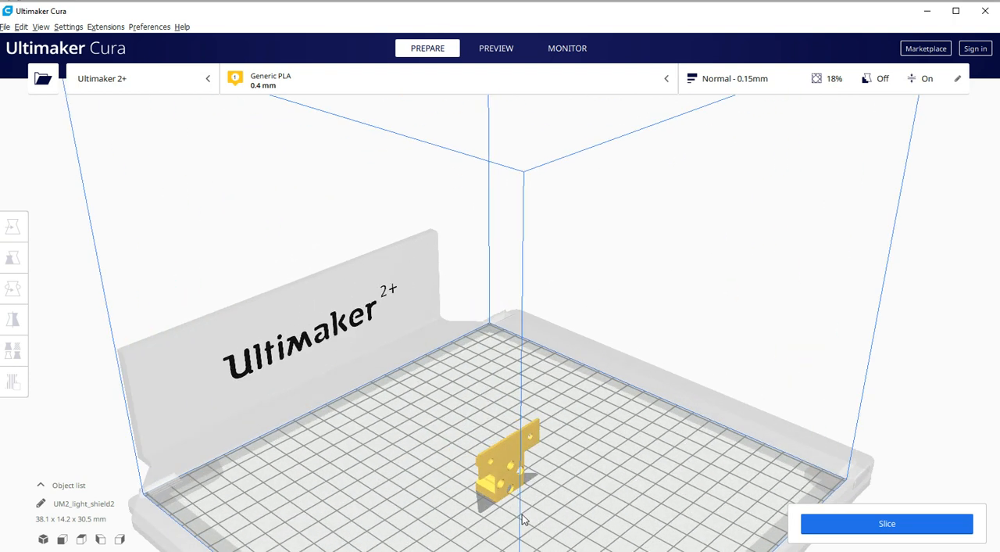
mouse_move(506, 488)
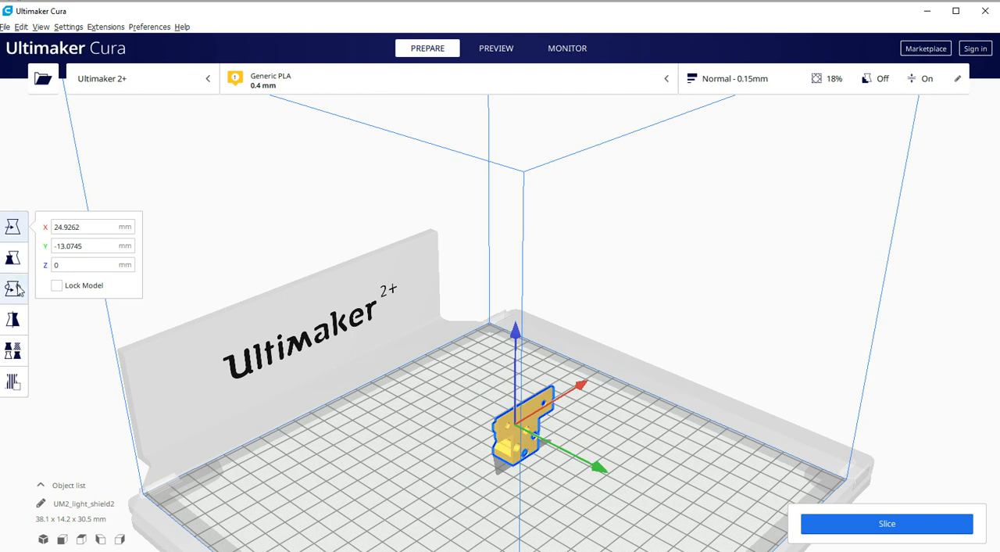
mouse_move(14, 288)
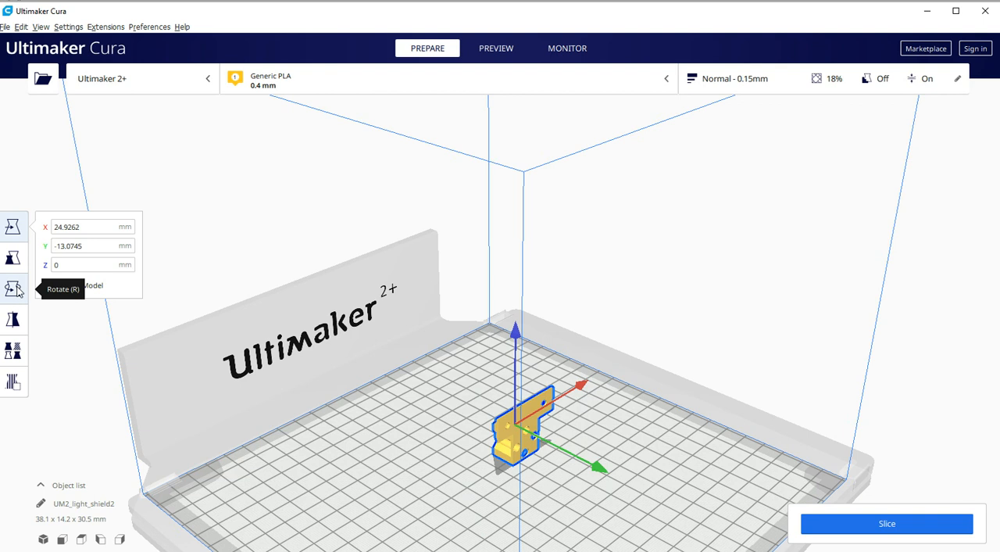
Step: Rotate UM2_light_shield2 so it lies flat, measuring 38.1 × 30.5 × 14.2 mm
click(13, 288)
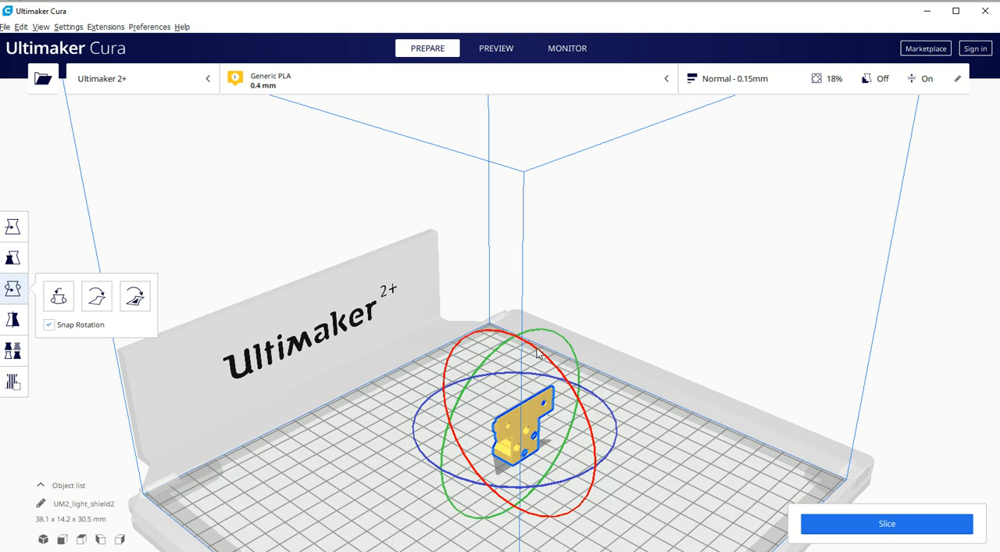
drag(539, 352, 562, 386)
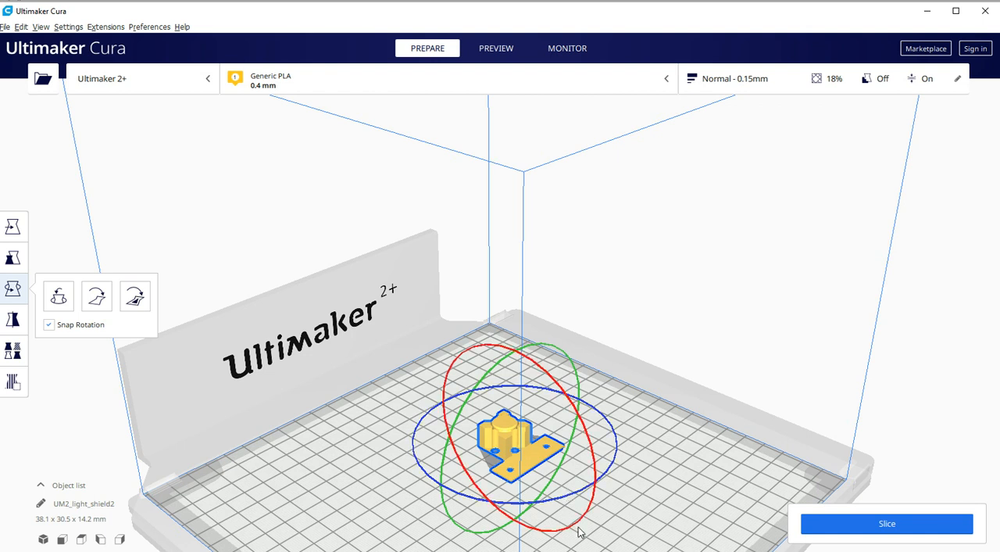
mouse_move(493, 394)
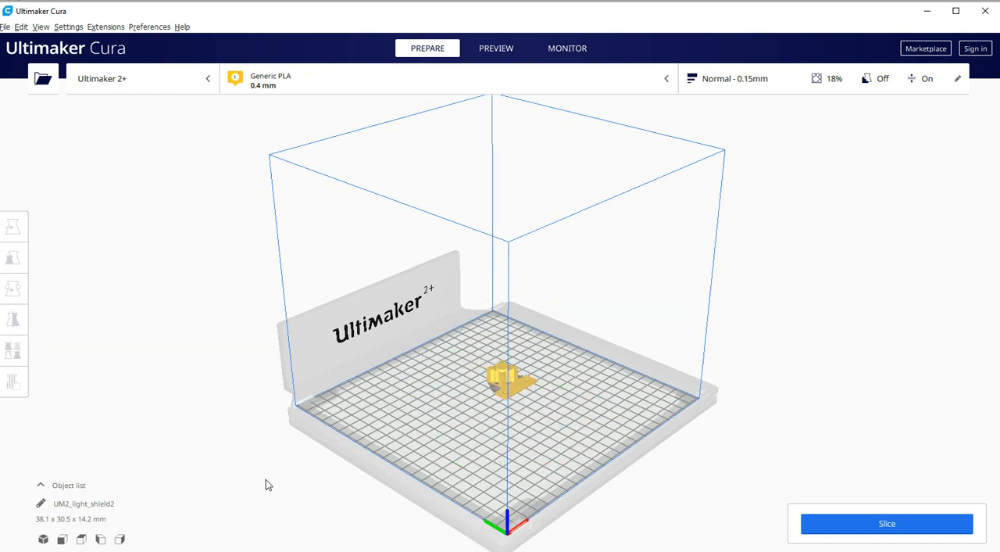
mouse_move(267, 471)
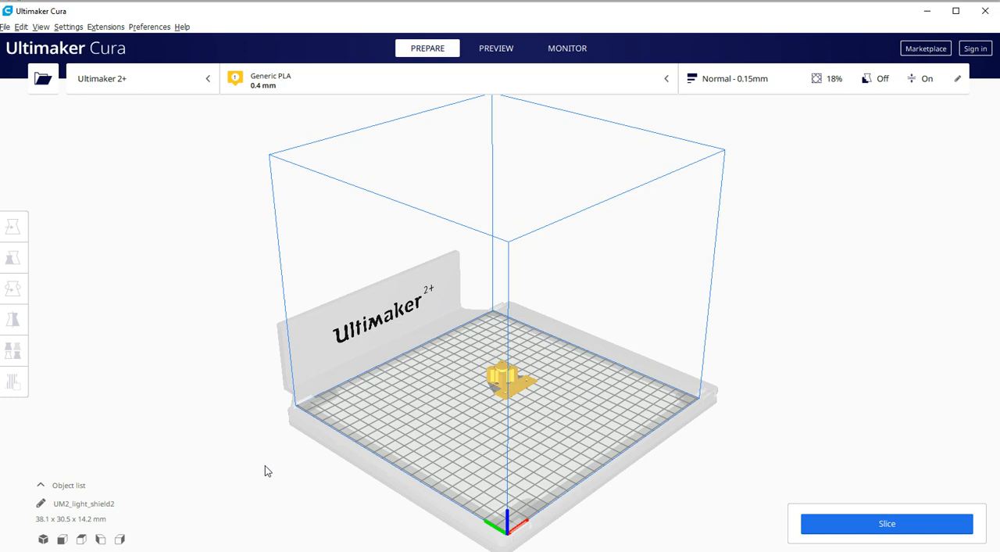
mouse_move(821, 539)
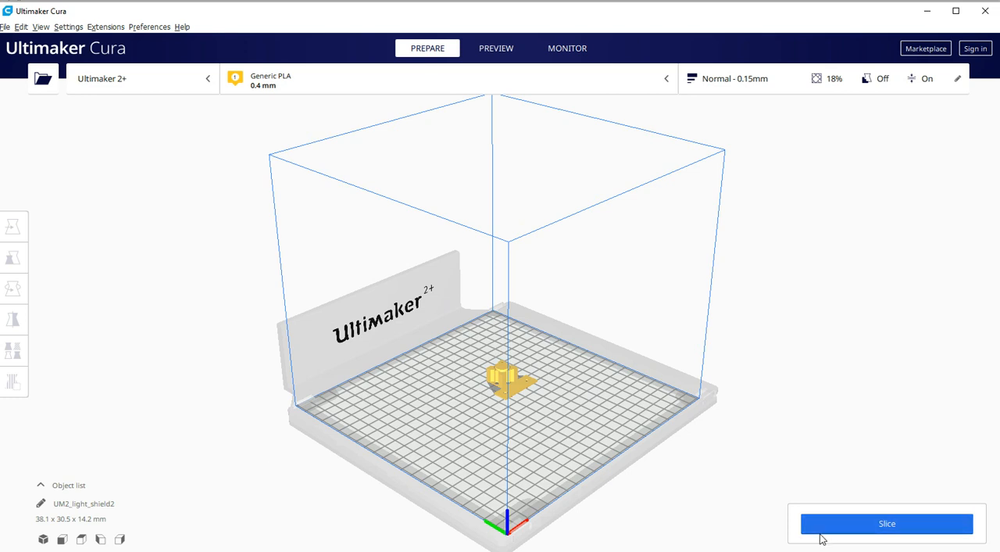
Step: Slice the flat part, giving a 21-minute, 0.38 m filament estimate
click(887, 523)
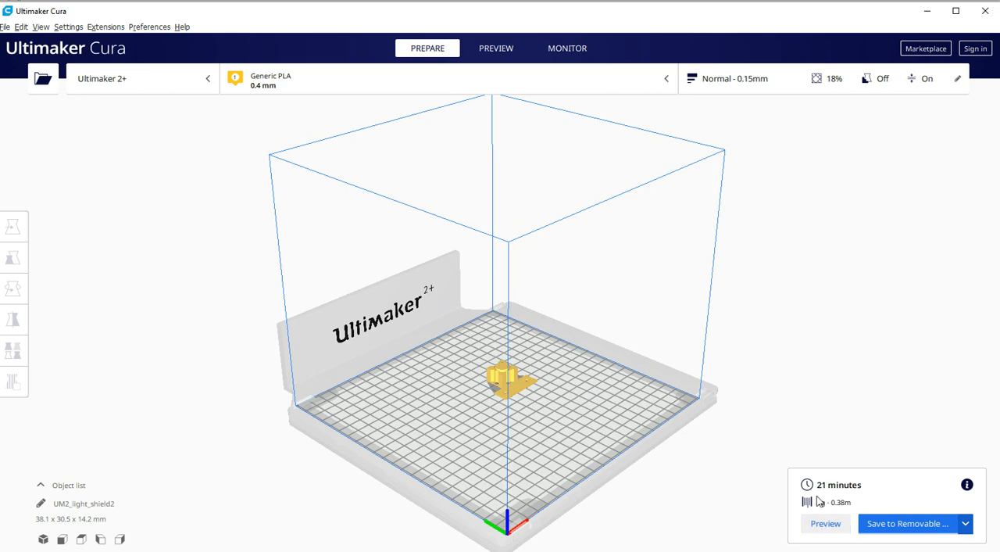
mouse_move(836, 518)
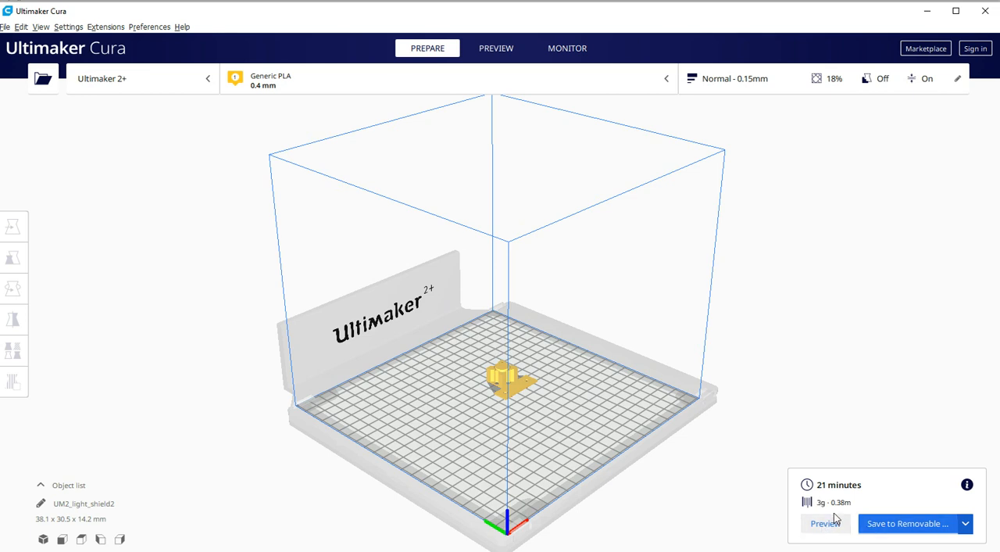
mouse_move(821, 512)
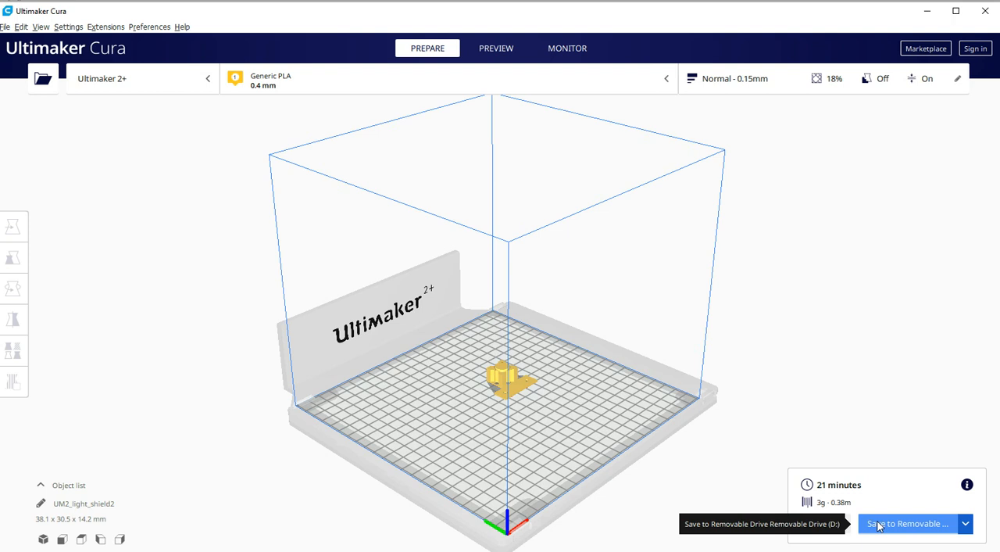
Step: Save UM2_light_shield2.gcode to the removable drive and eject the drive
click(907, 523)
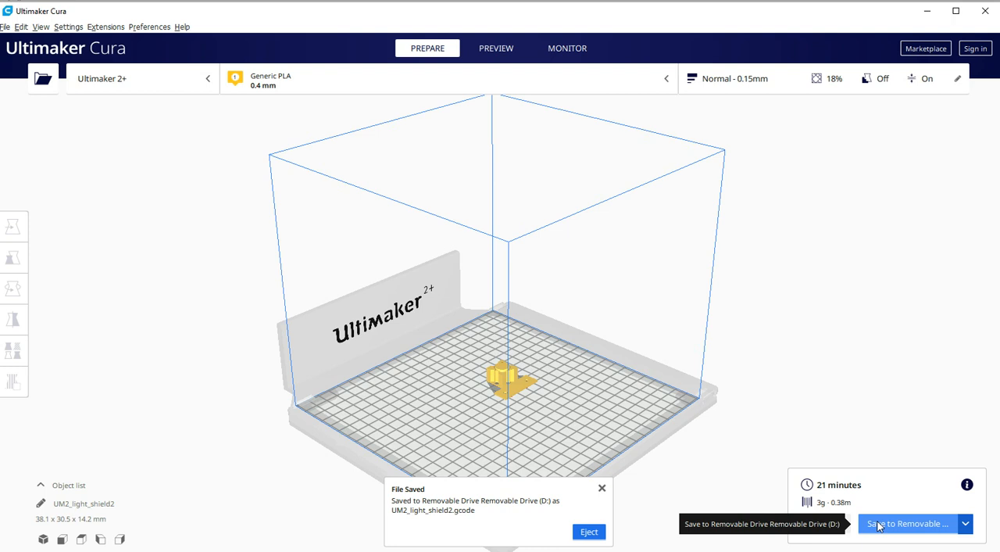
mouse_move(555, 540)
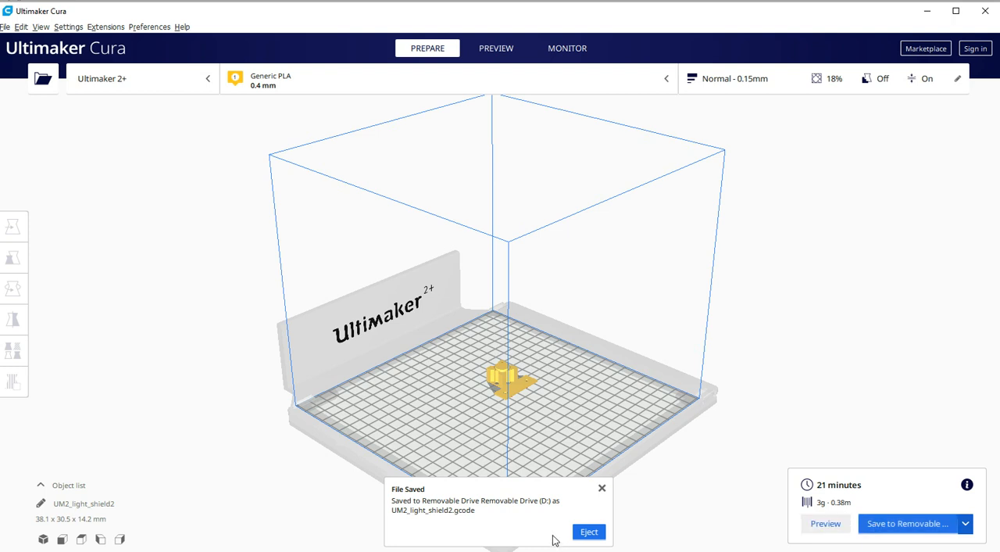
mouse_move(547, 517)
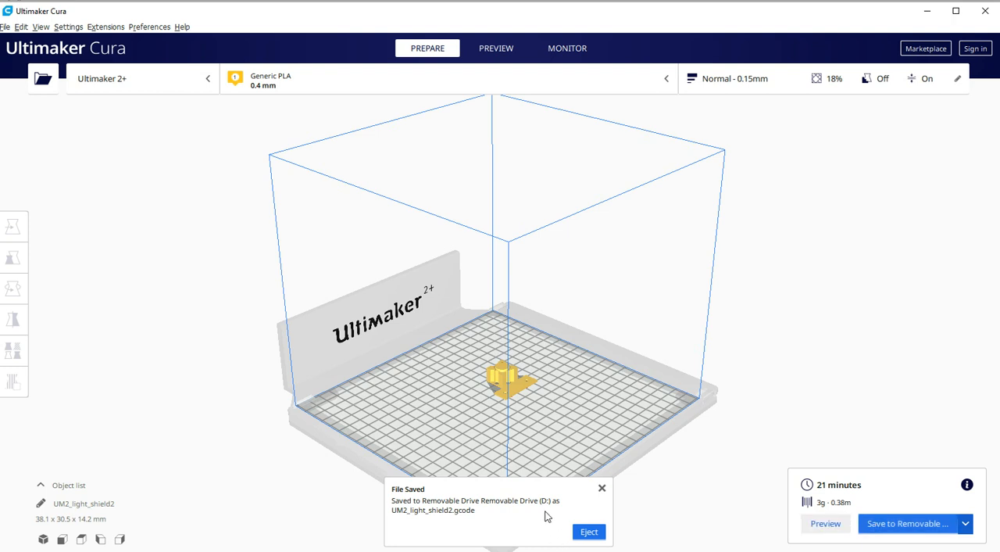
mouse_move(461, 527)
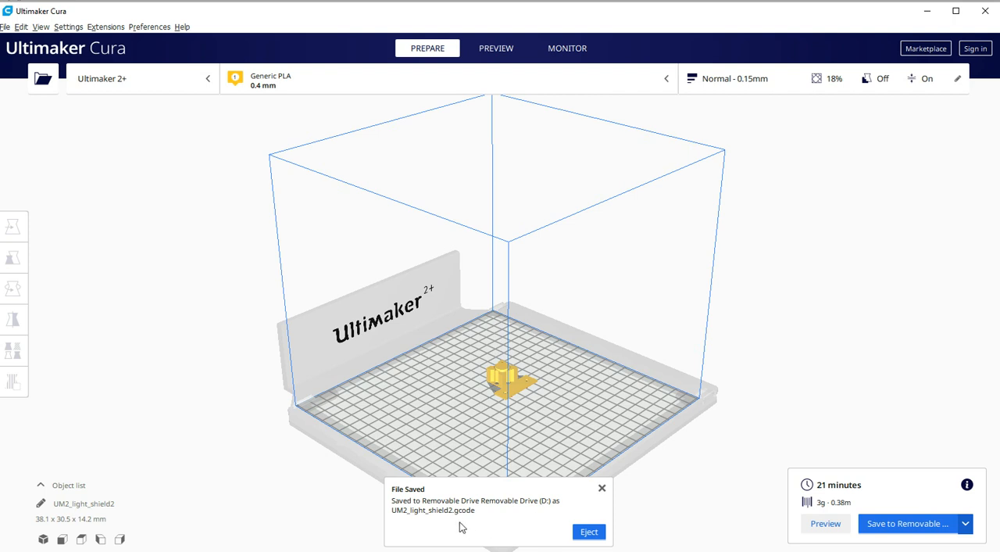
mouse_move(547, 533)
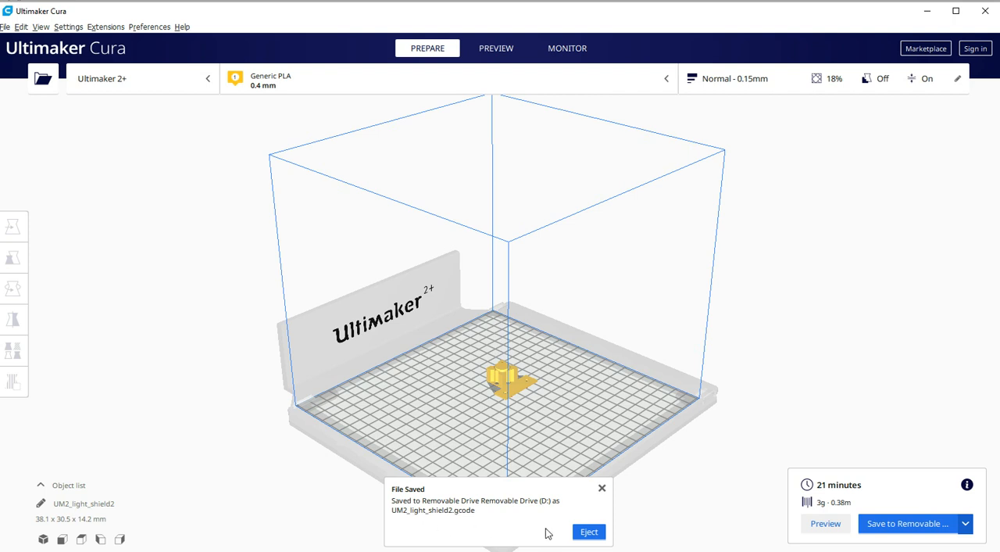
click(588, 531)
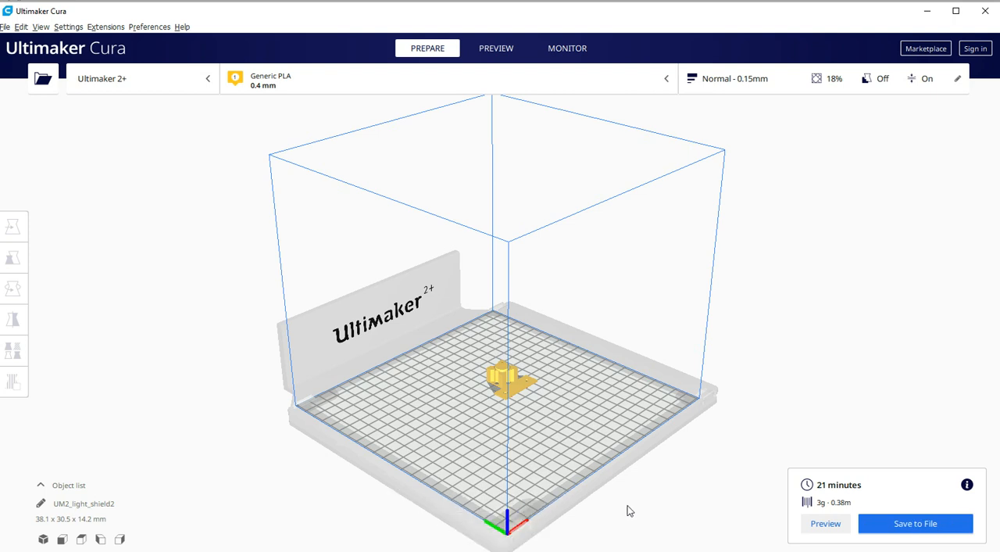
mouse_move(645, 506)
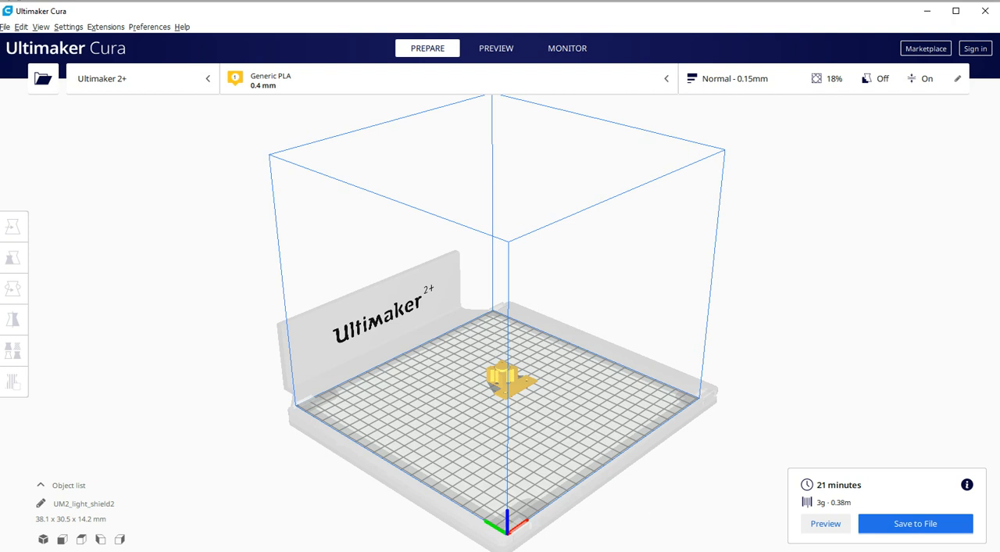
Step: Check SDHC (D:) holds UM2_light_shield2.gcode (937 KB), then close File Explorer
click(43, 78)
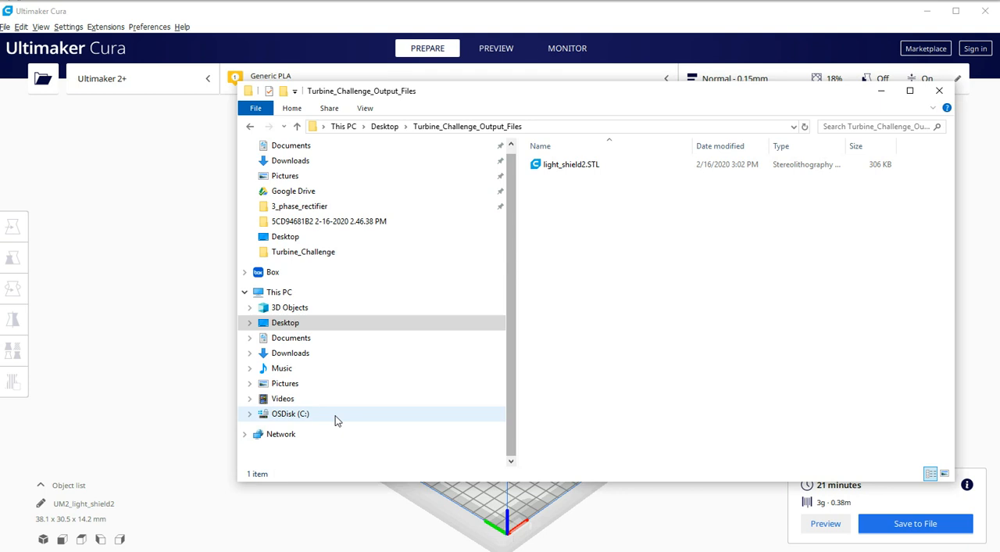
mouse_move(328, 417)
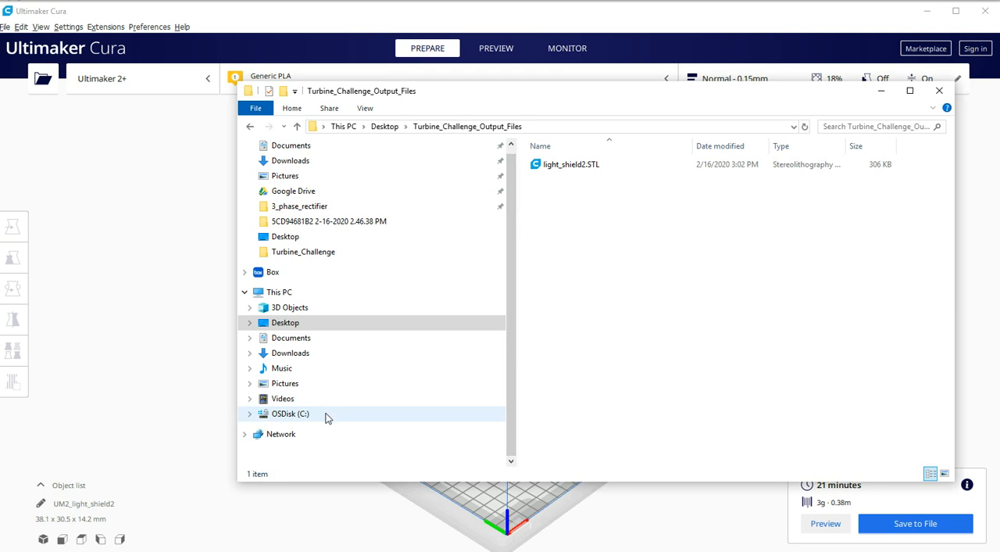
mouse_move(269, 446)
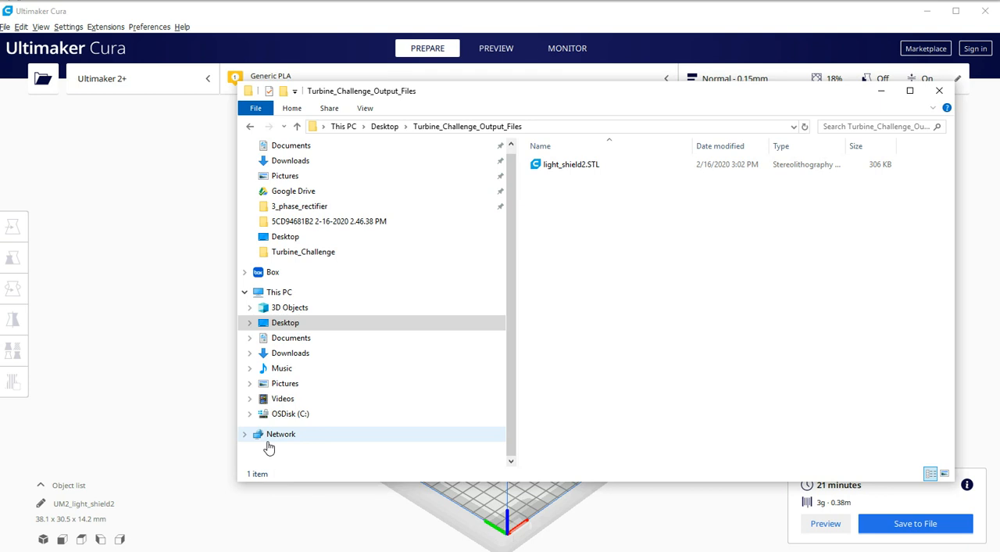
mouse_move(357, 450)
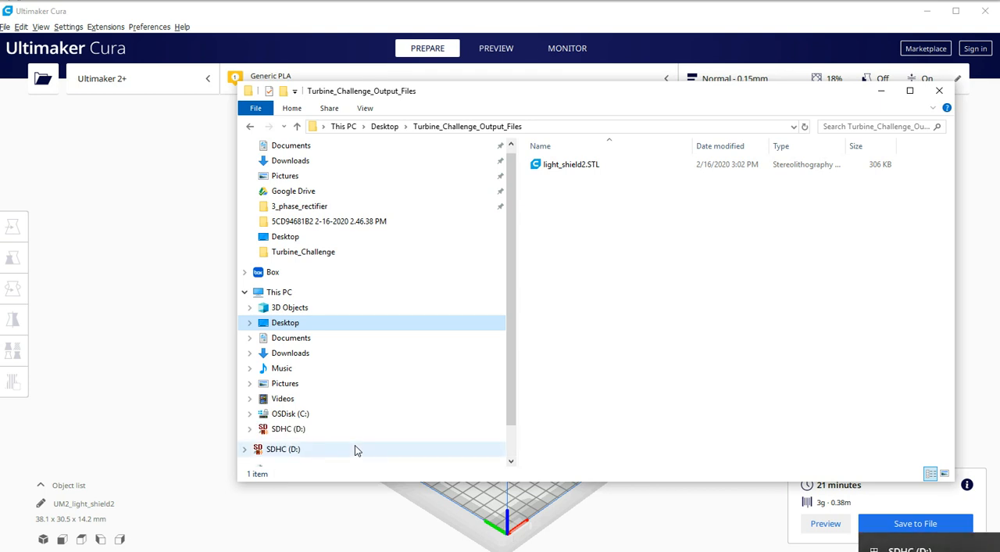
mouse_move(279, 428)
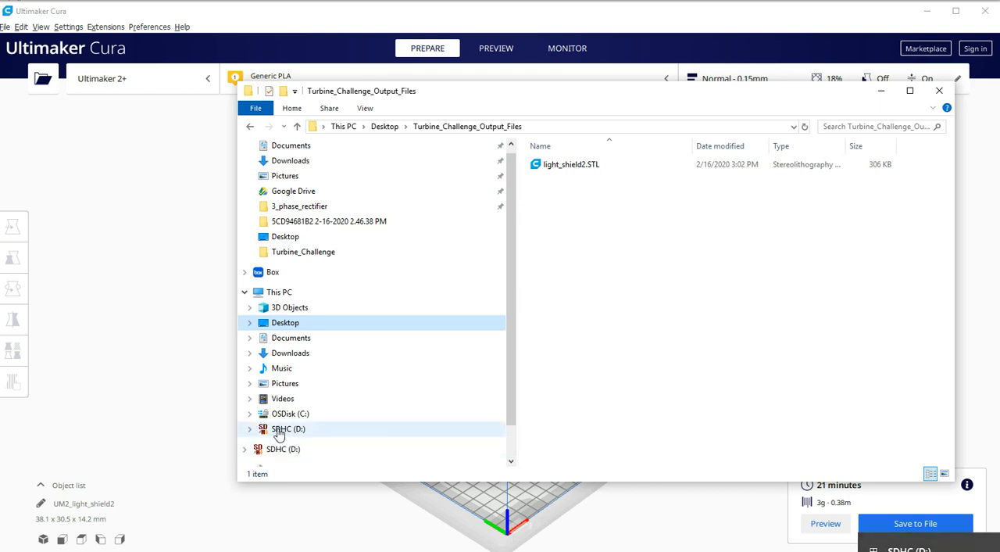
click(288, 428)
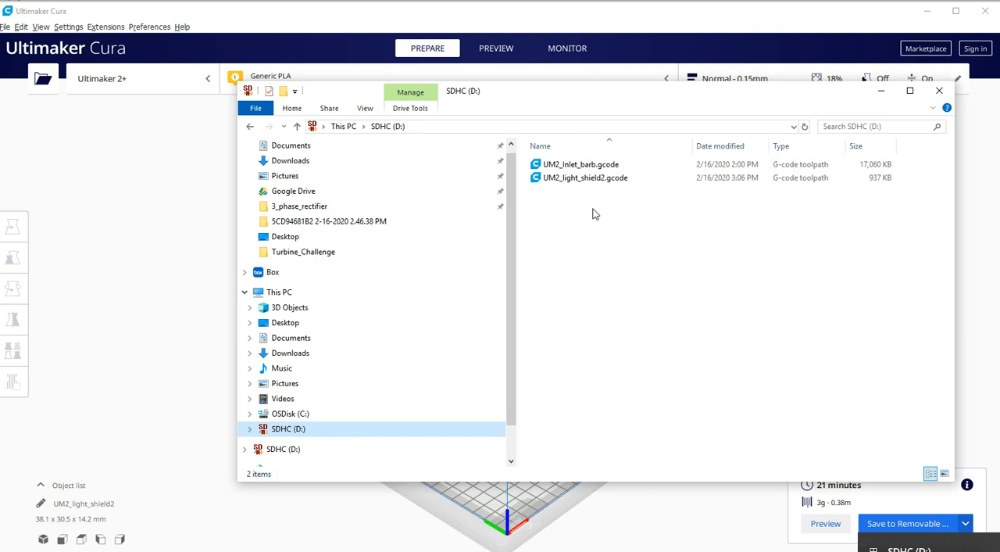
mouse_move(584, 177)
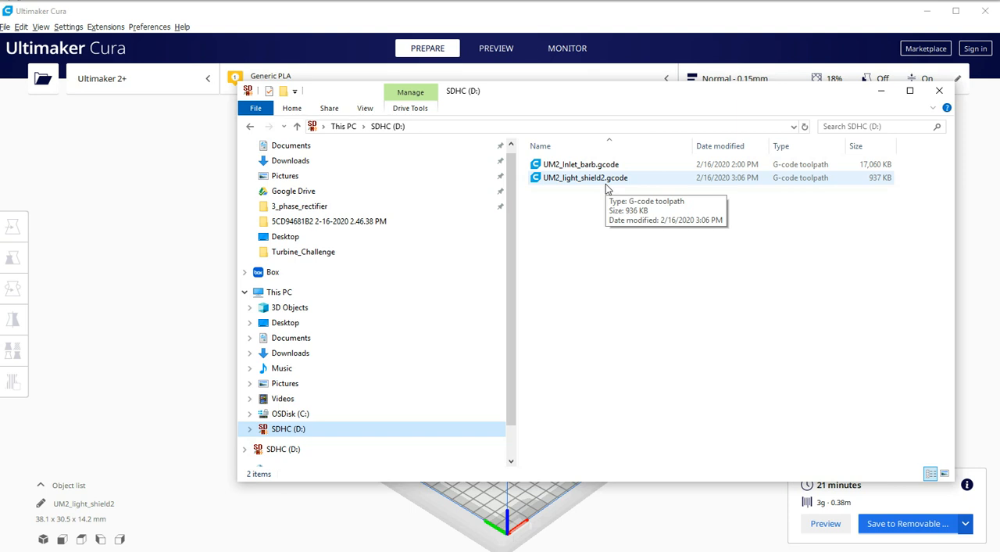
mouse_move(937, 108)
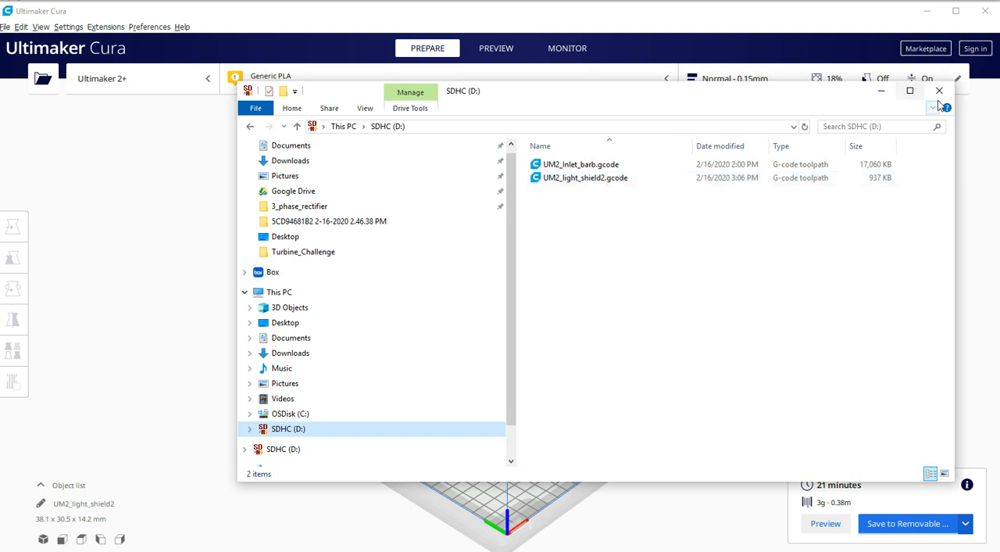
click(939, 90)
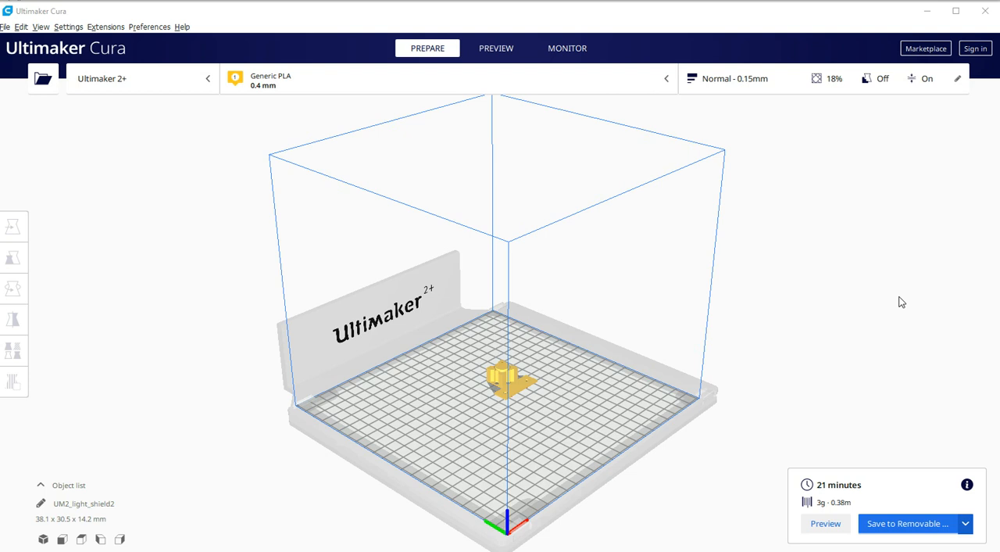
mouse_move(883, 301)
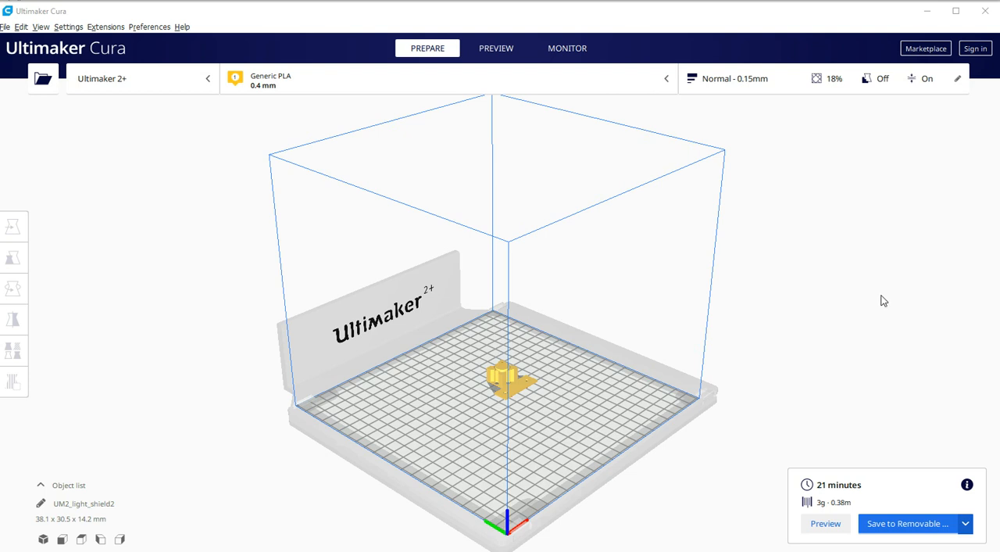
mouse_move(868, 280)
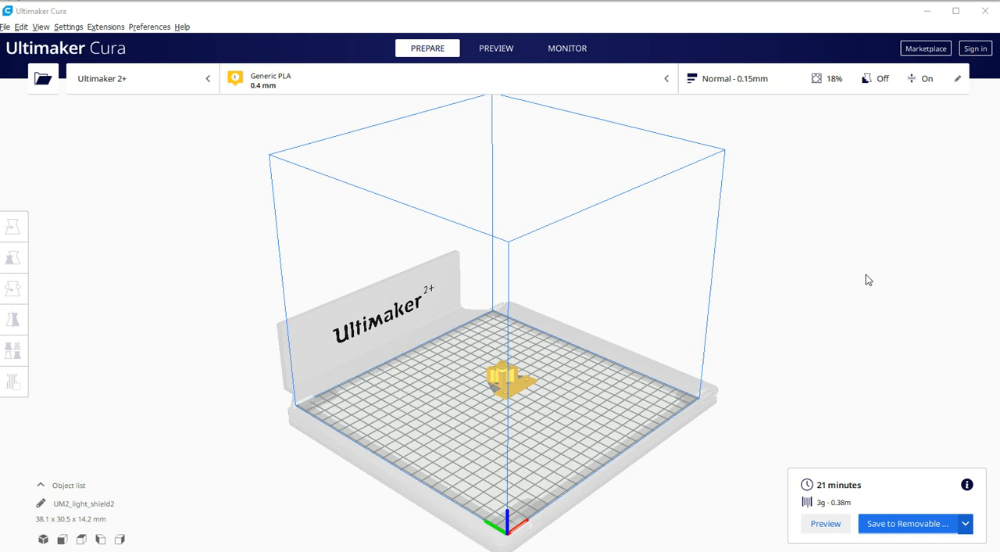